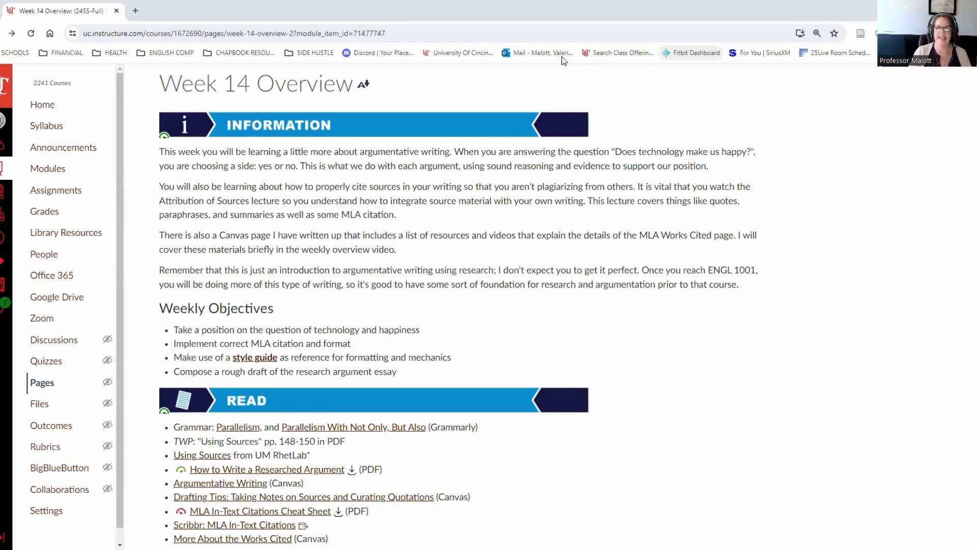
mouse_move(846, 123)
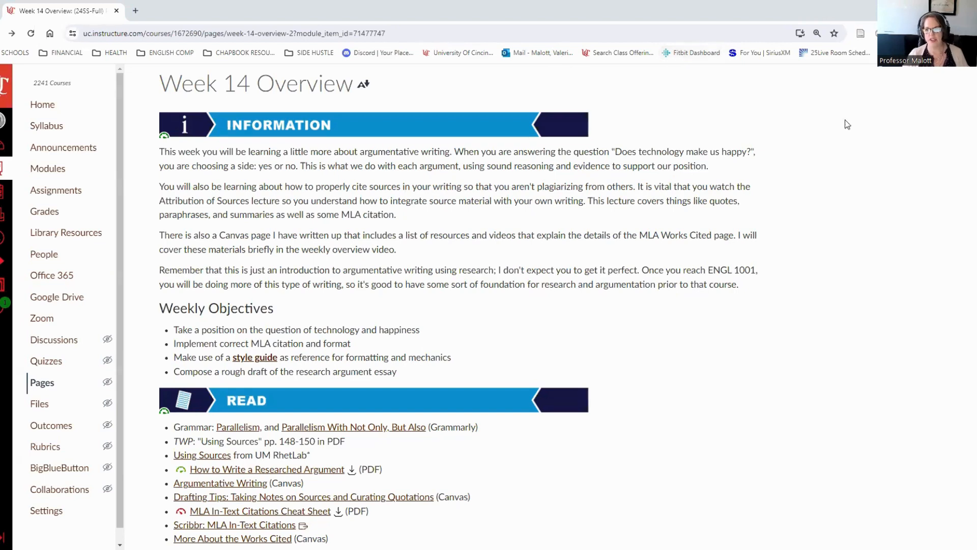
mouse_move(865, 197)
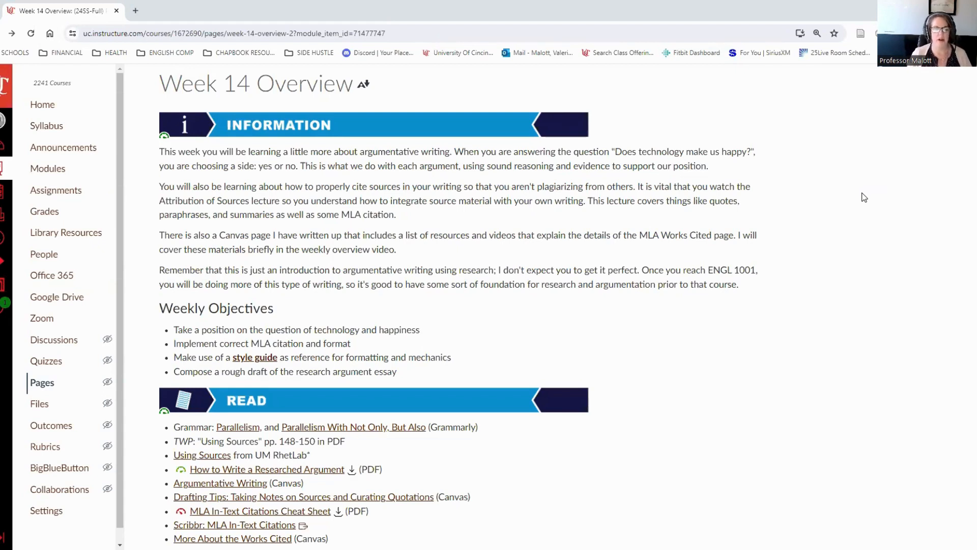
mouse_move(853, 191)
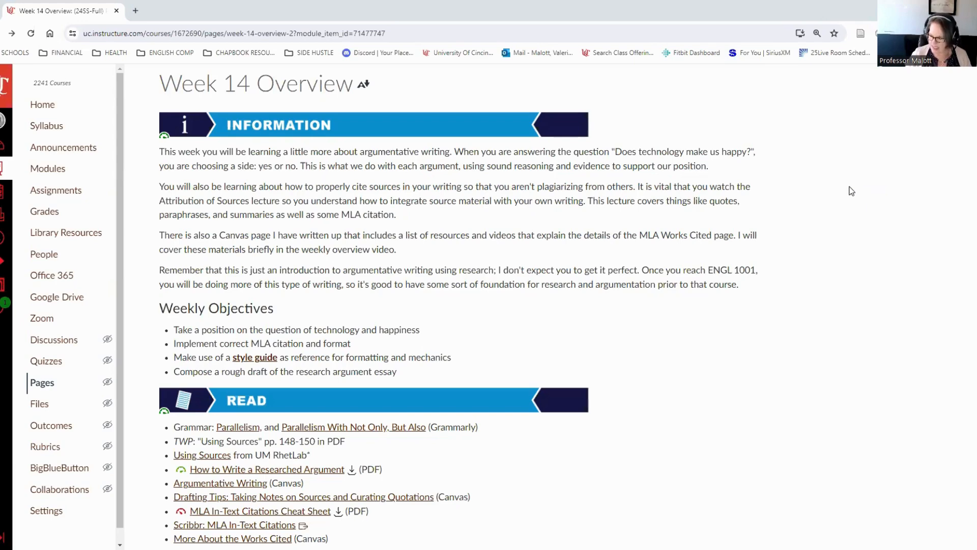
- Scroll through the Week 14 Overview reading list and back up
scroll("down", 3)
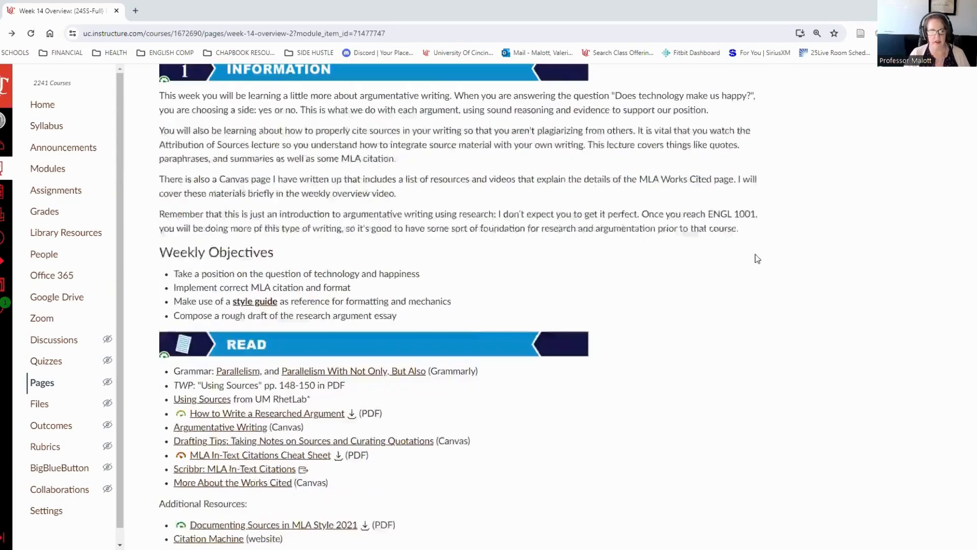
scroll("down", 3)
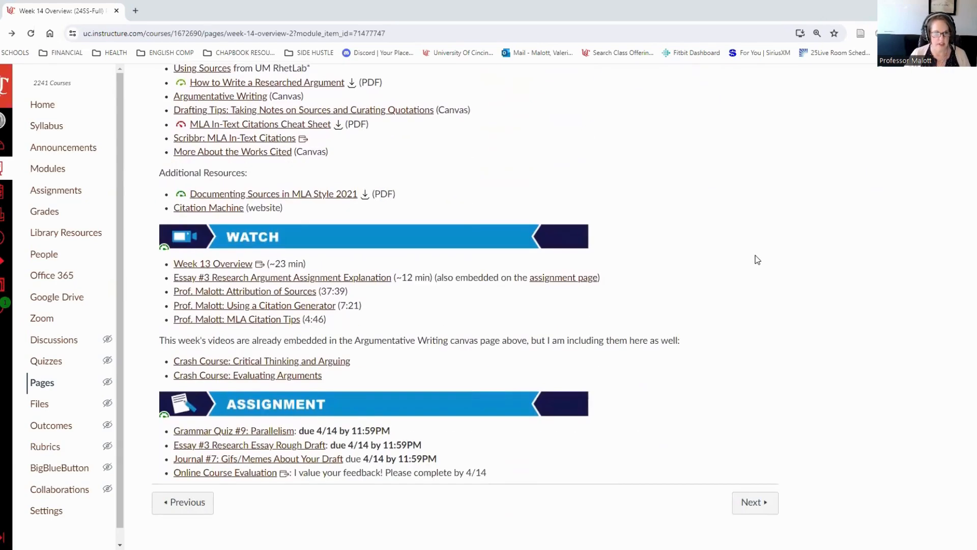
scroll("up", 3)
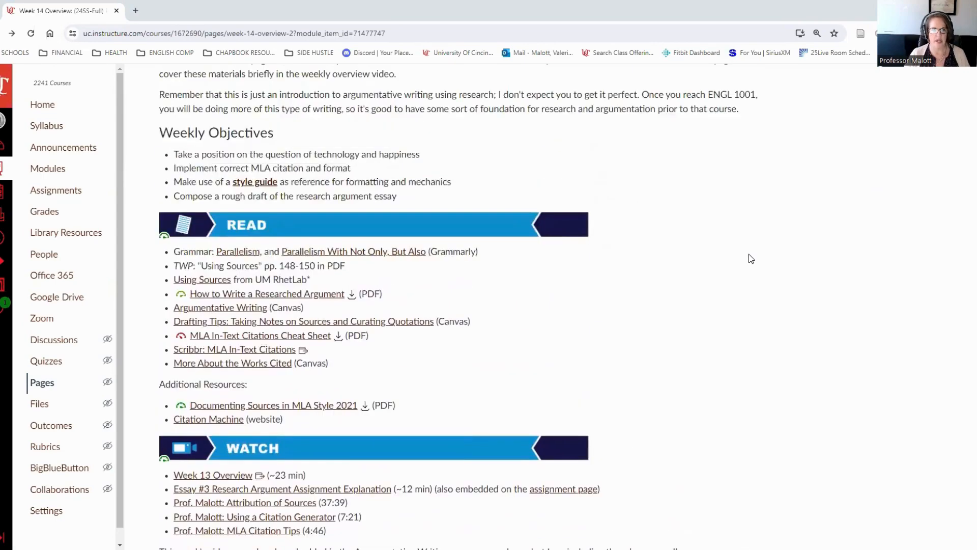
scroll("up", 3)
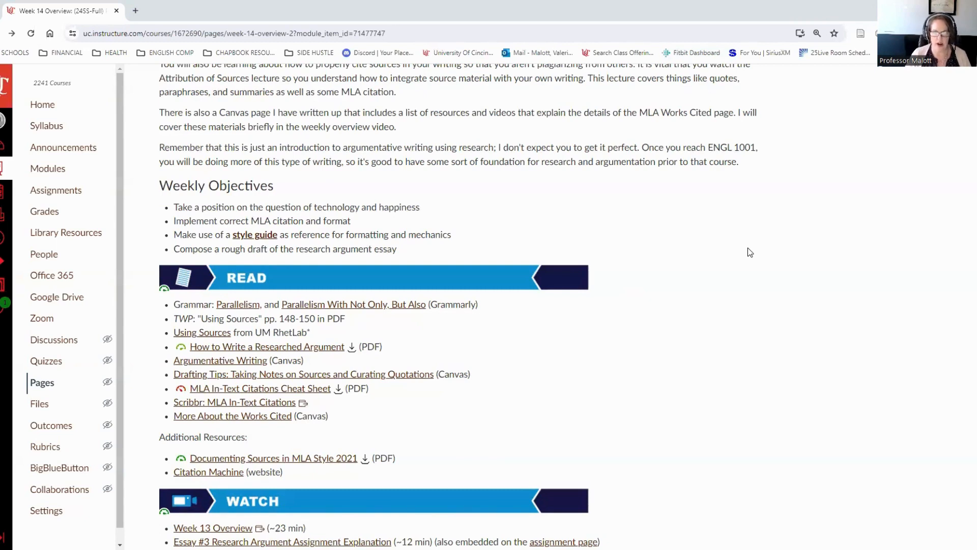
mouse_move(215, 342)
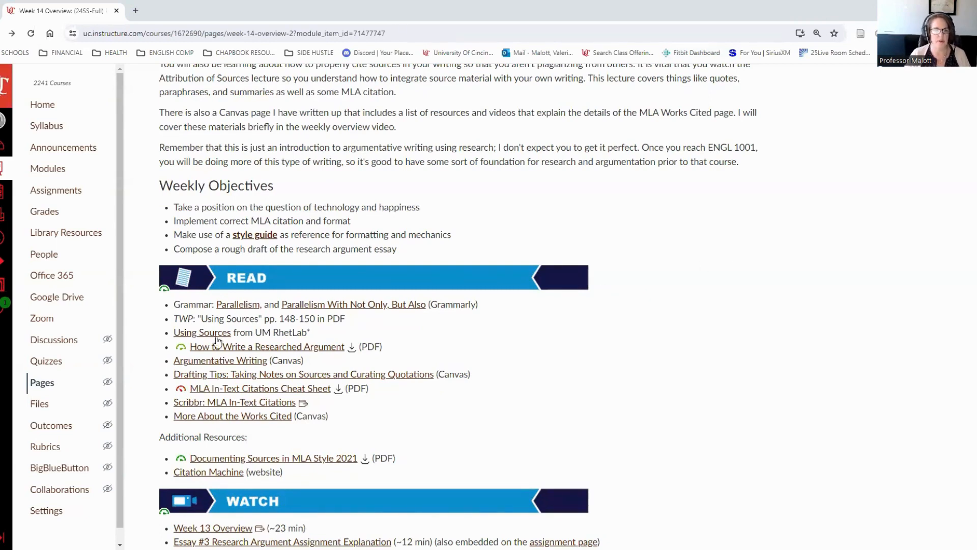
mouse_move(203, 337)
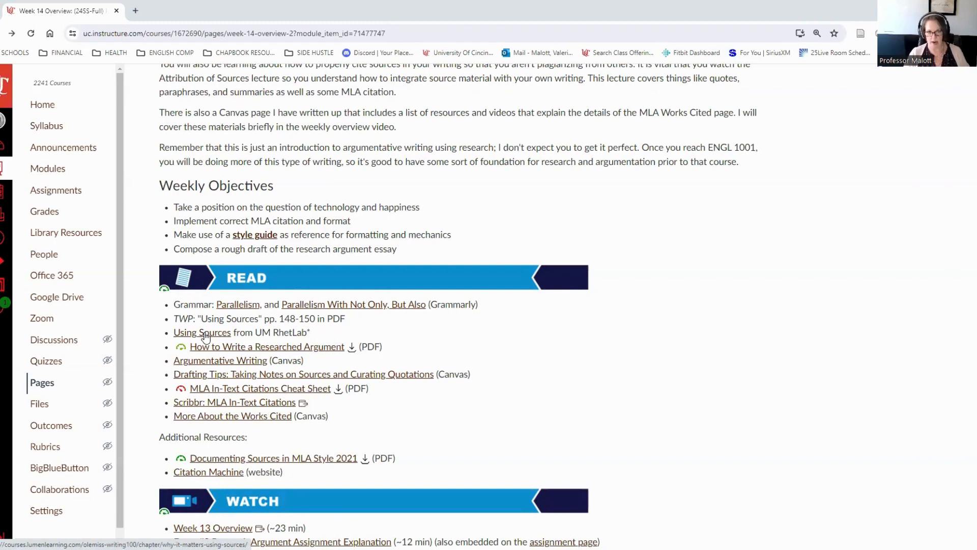
mouse_move(263, 350)
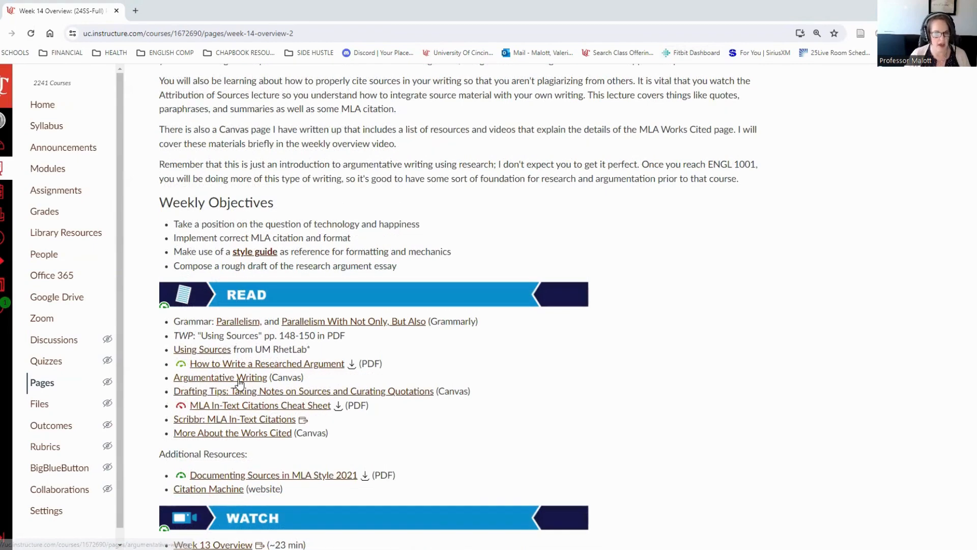
mouse_move(220, 376)
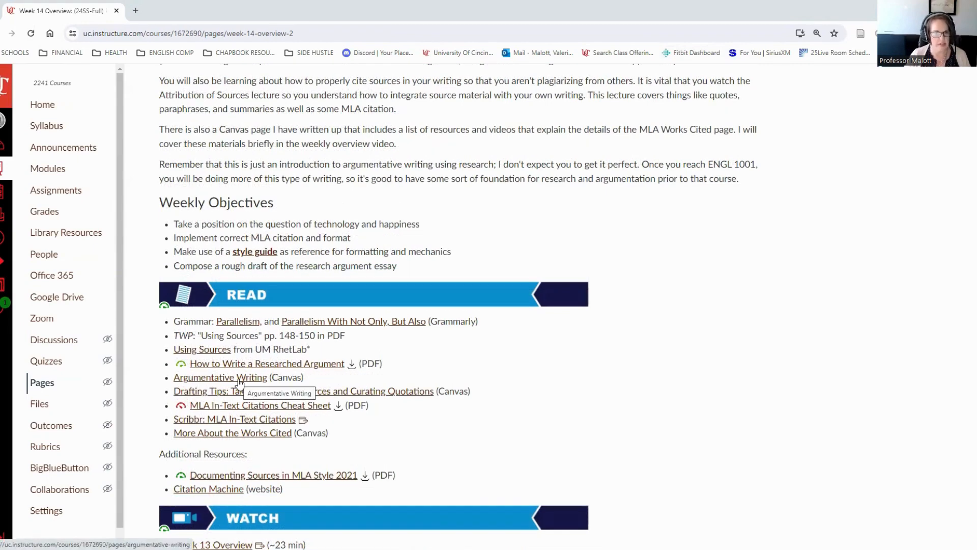
- Open the Argumentative Writing page and scroll through its Crash Course videos and notes
left_click(220, 377)
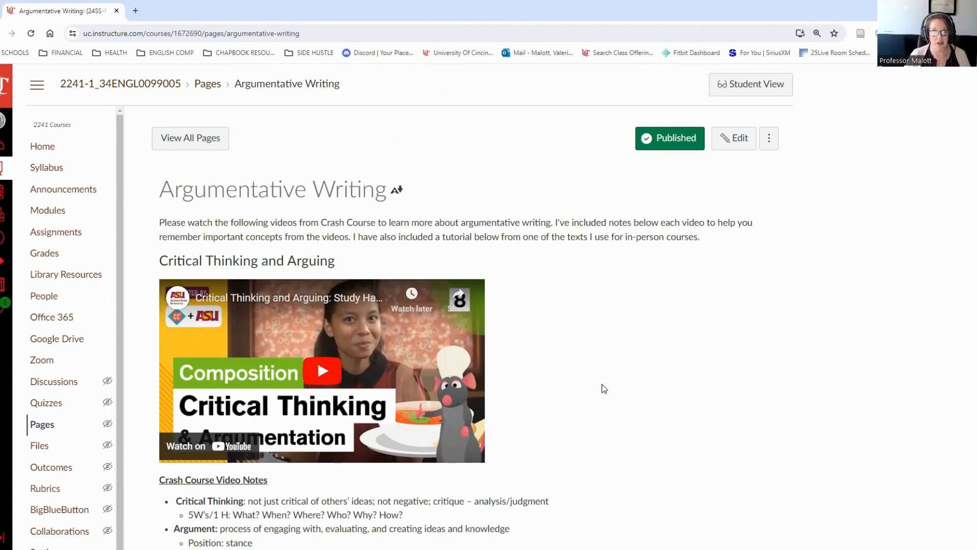
scroll("down", 3)
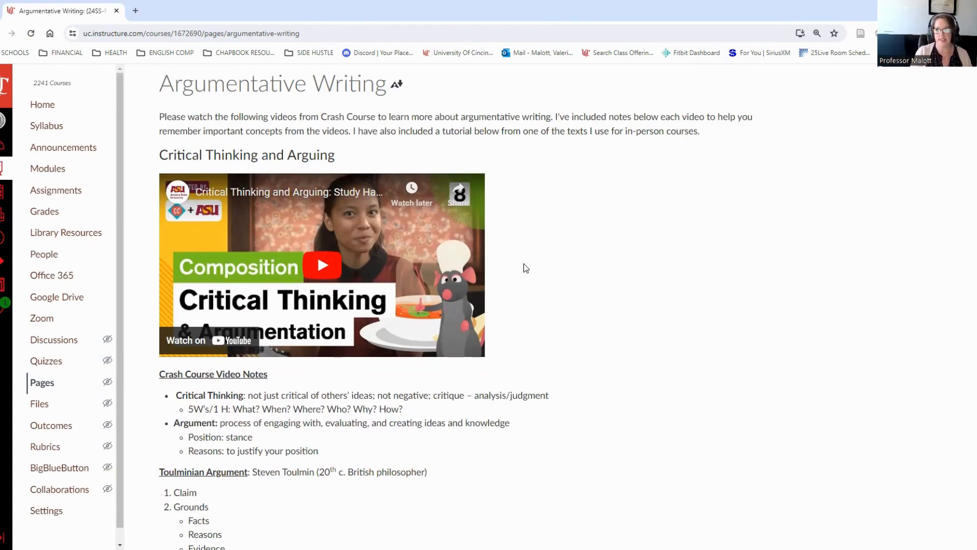
scroll("down", 3)
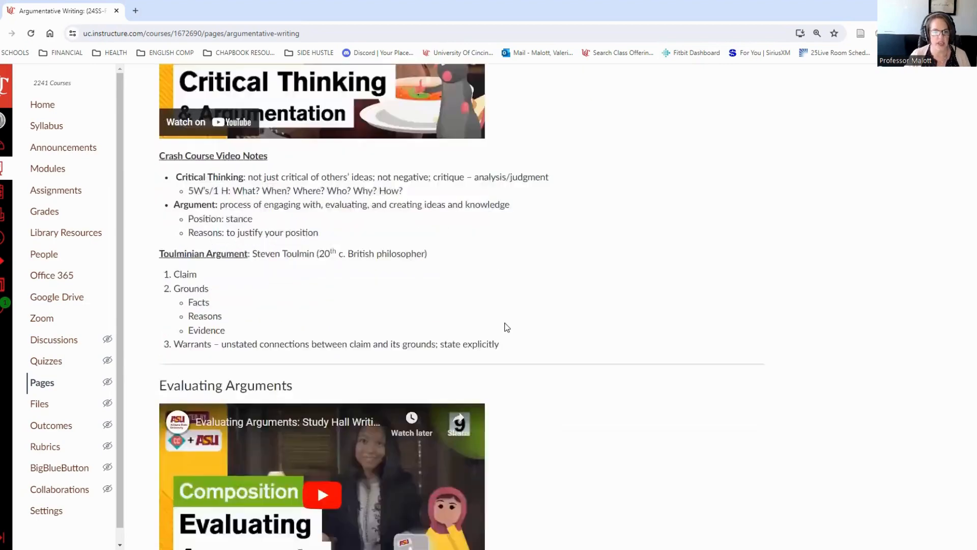
scroll("down", 3)
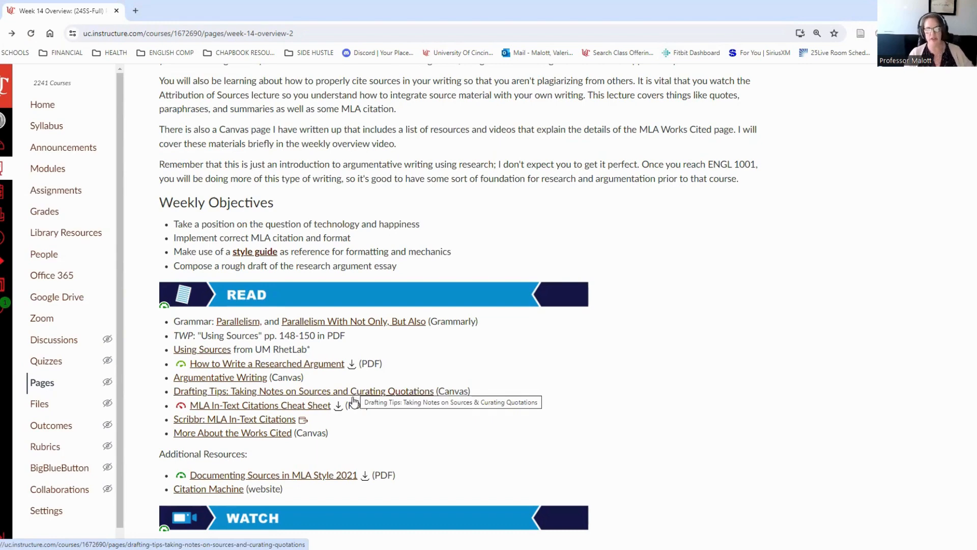
mouse_move(352, 406)
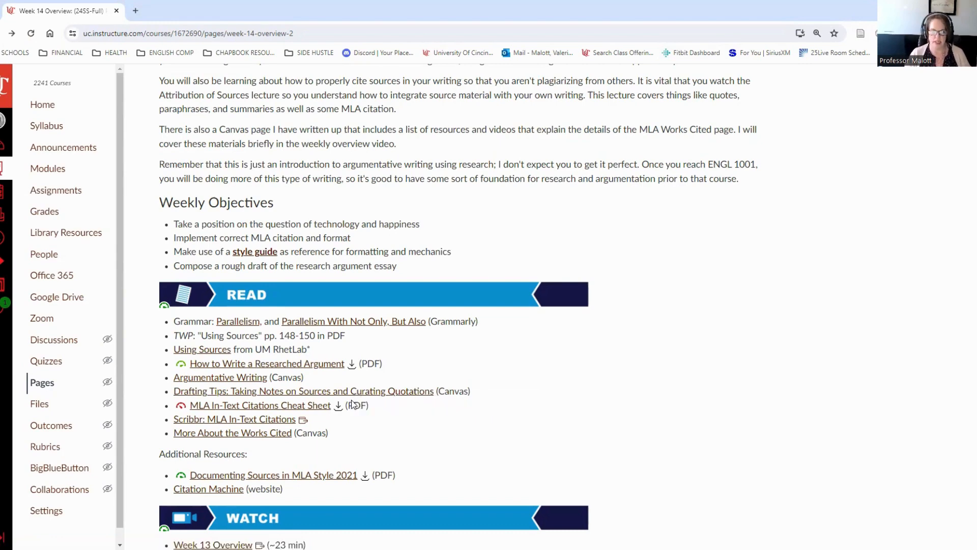
mouse_move(210, 398)
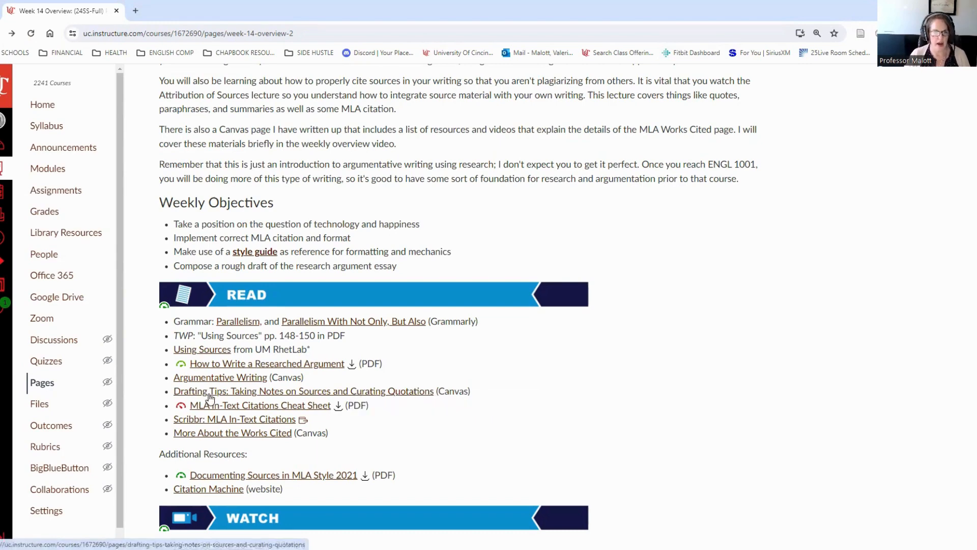
mouse_move(215, 399)
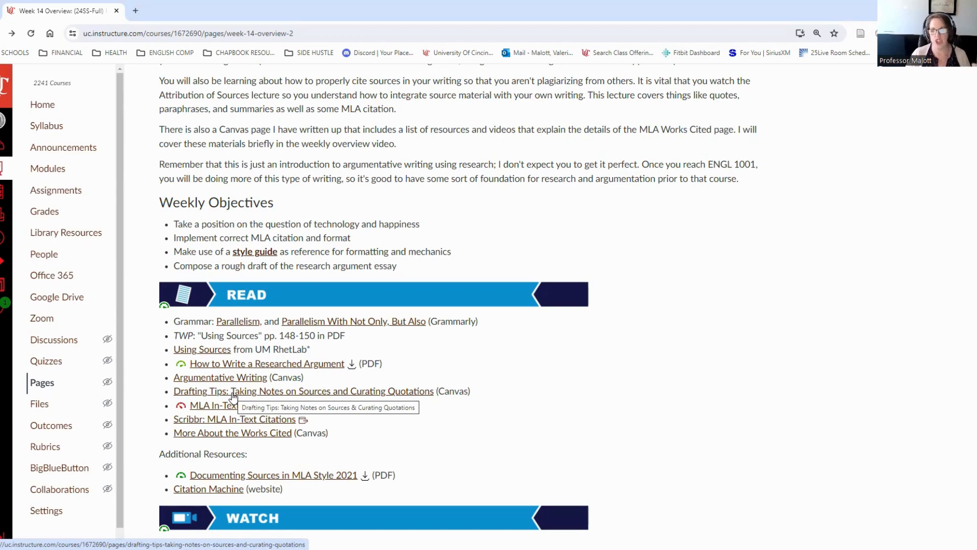
mouse_move(593, 449)
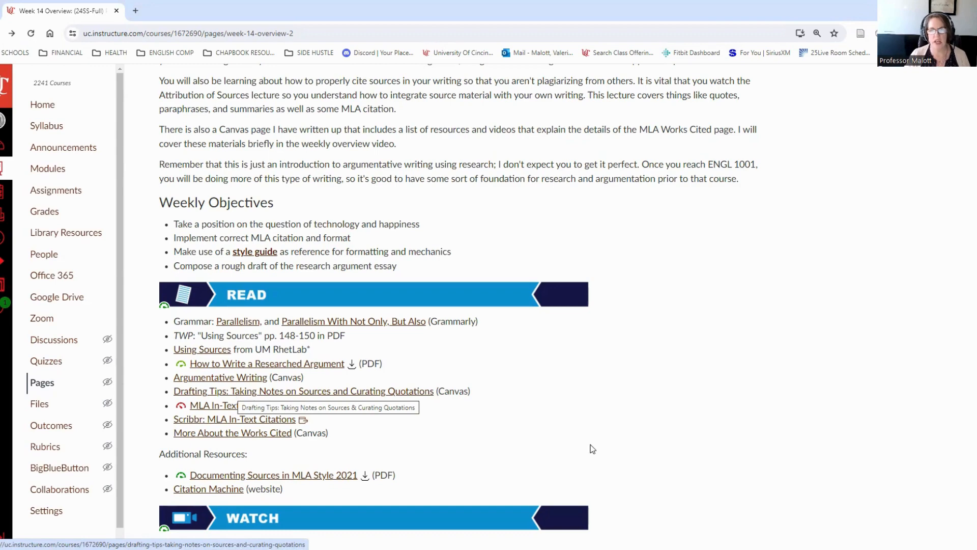
- Open the Drafting Tips: Taking Notes on Sources & Curating Quotations page from the Read list
left_click(303, 391)
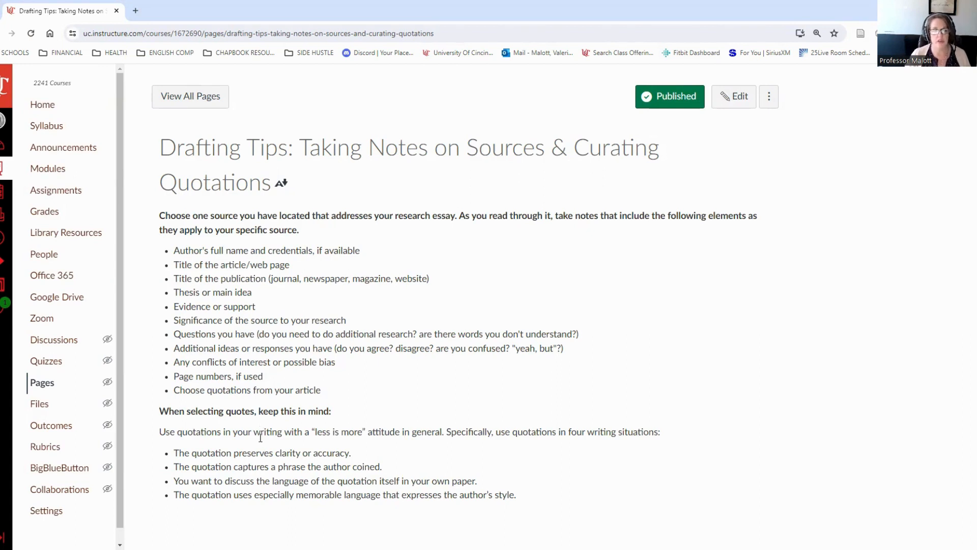
mouse_move(455, 480)
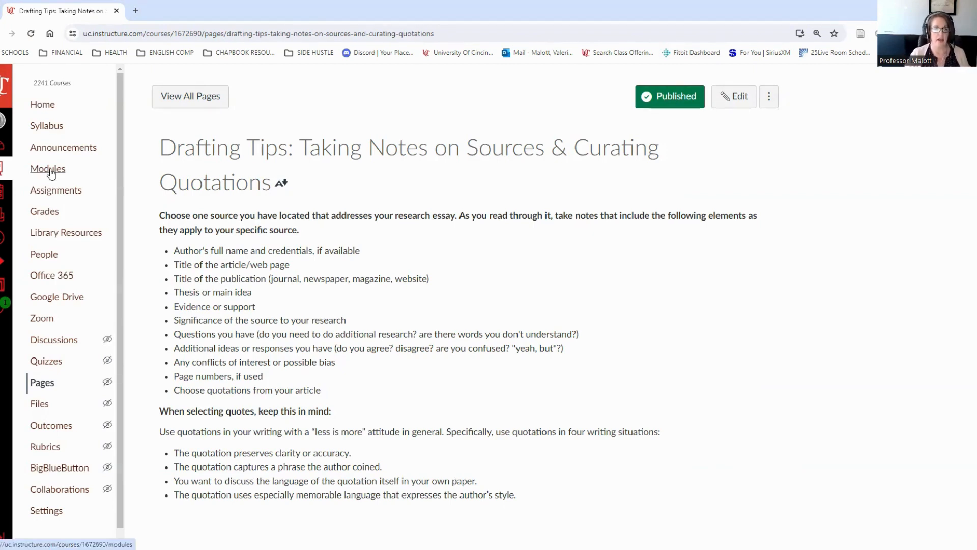
left_click(48, 168)
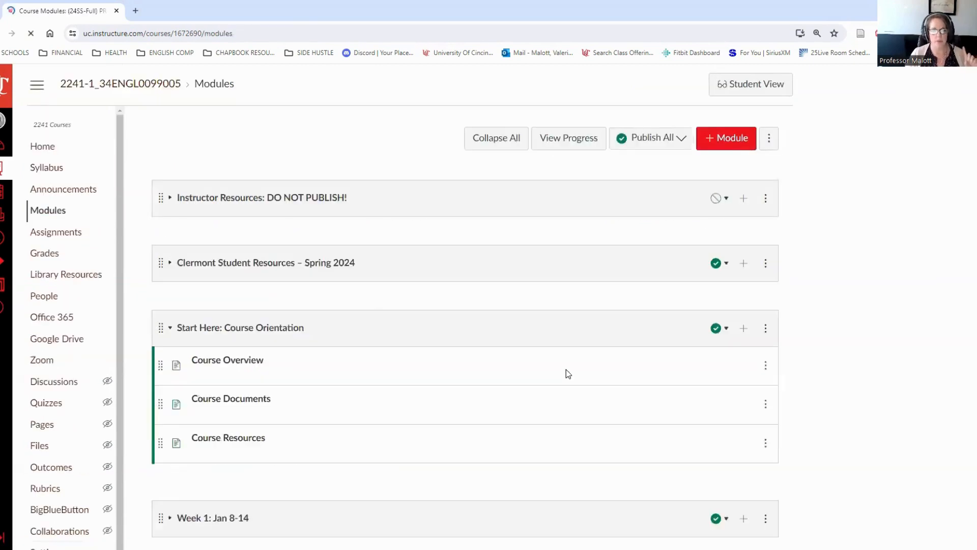
scroll("down", 3)
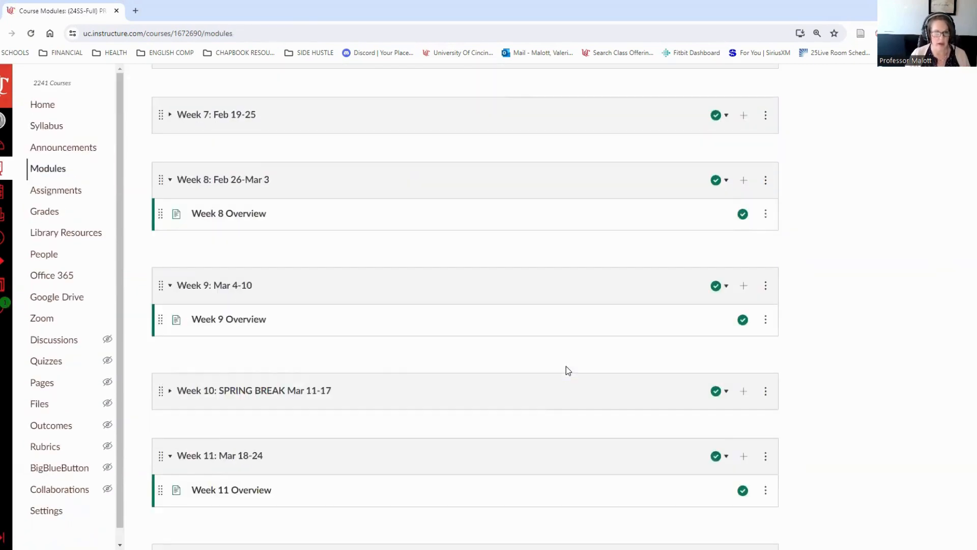
scroll("down", 3)
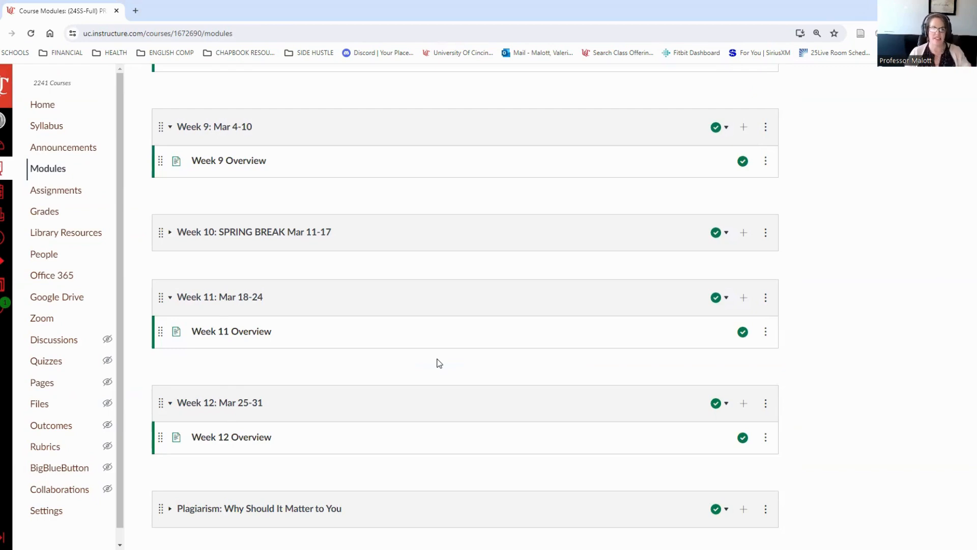
scroll("down", 3)
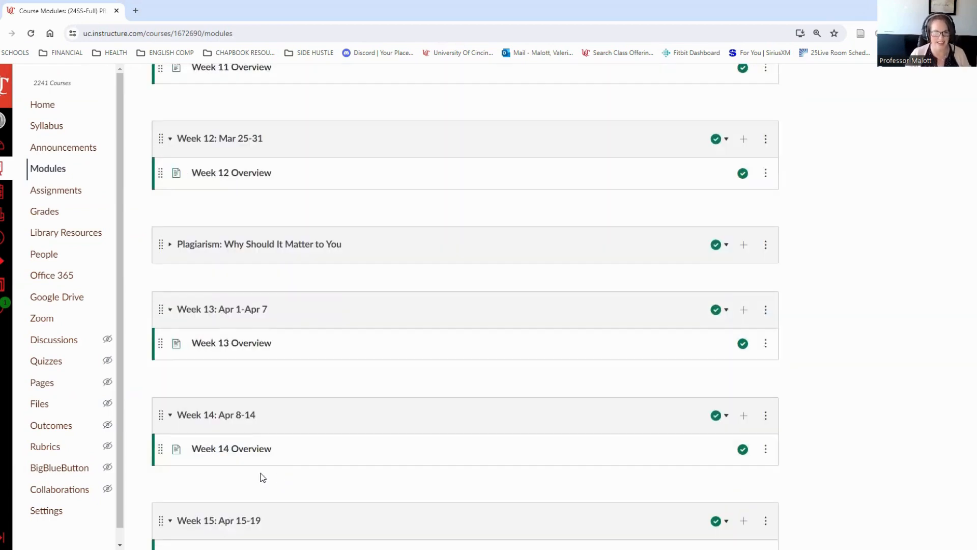
mouse_move(232, 448)
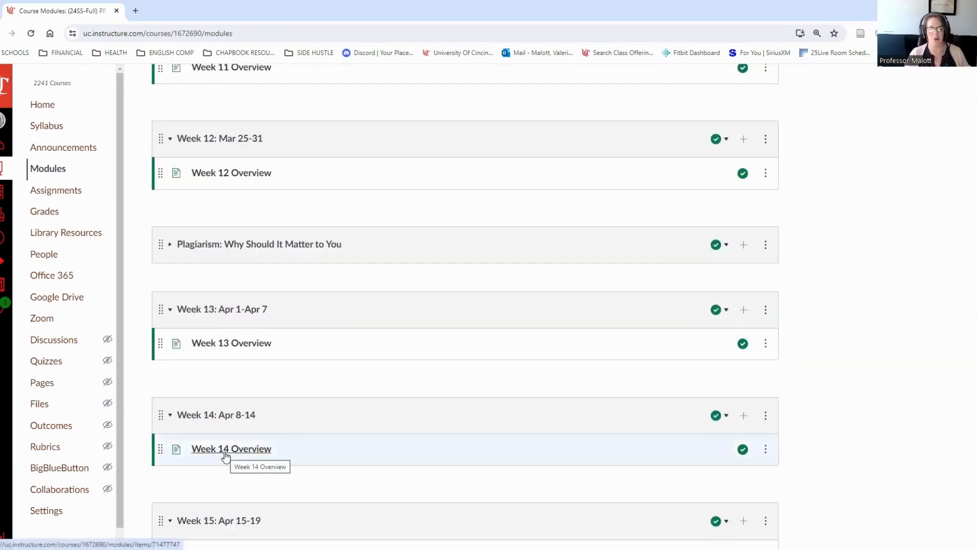
- Open Week 14 Overview from Modules and scroll to its READ and WATCH sections
left_click(231, 448)
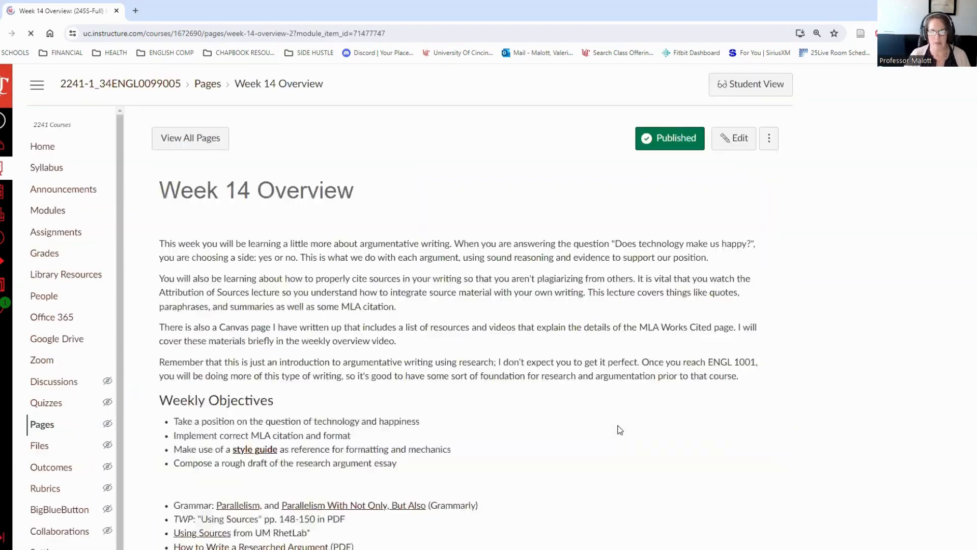
scroll("down", 3)
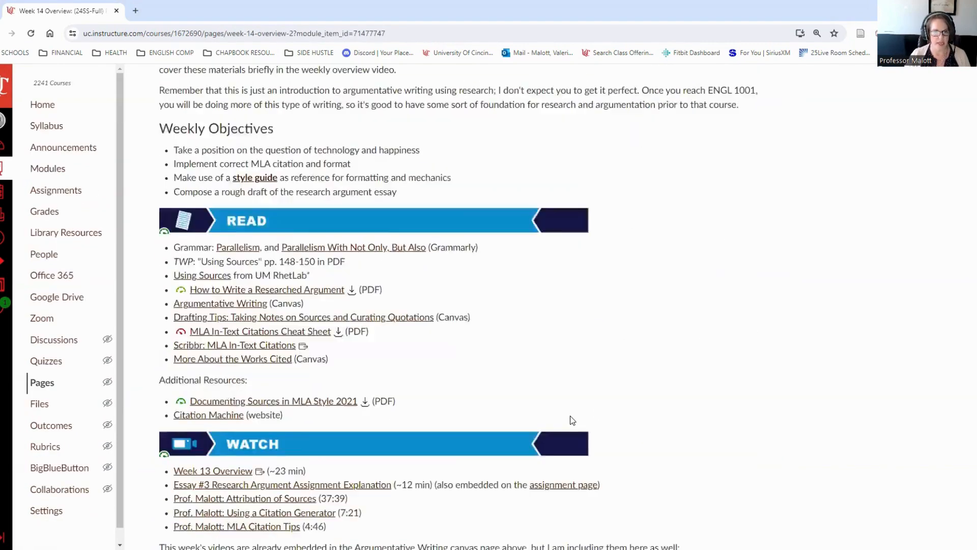
scroll("down", 3)
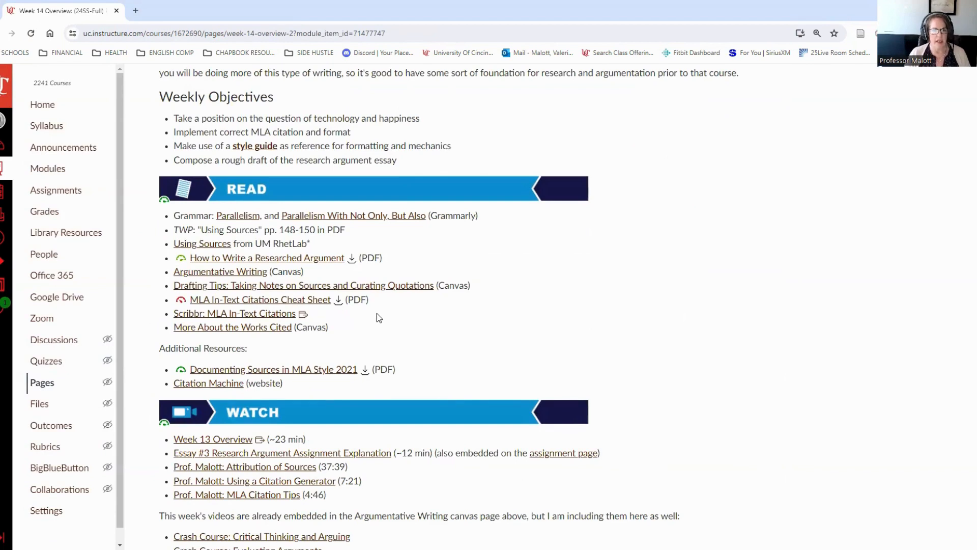
mouse_move(300, 309)
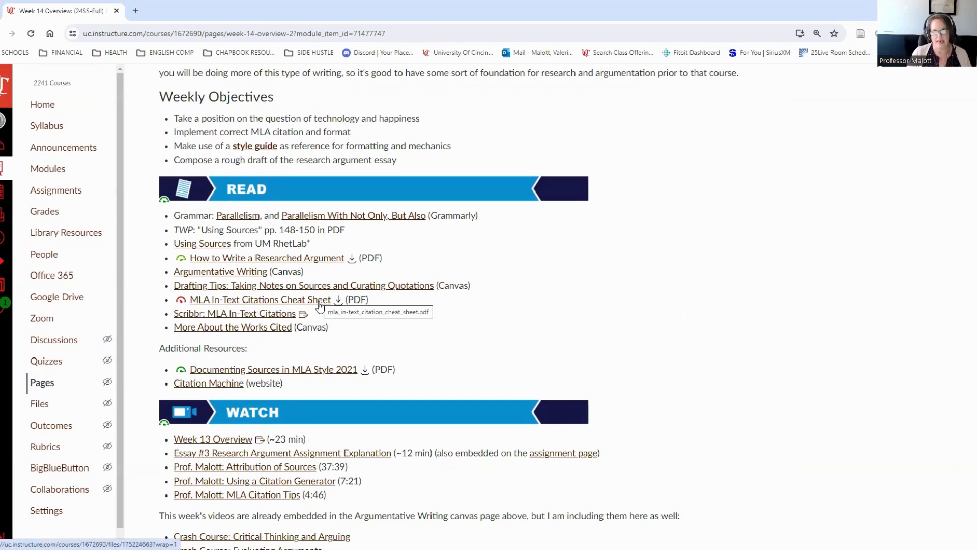
mouse_move(323, 307)
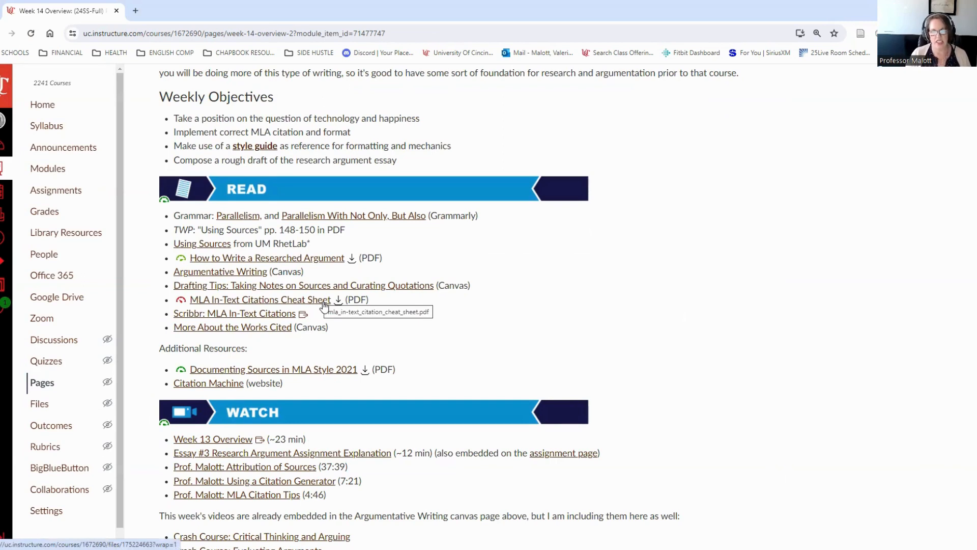
mouse_move(183, 301)
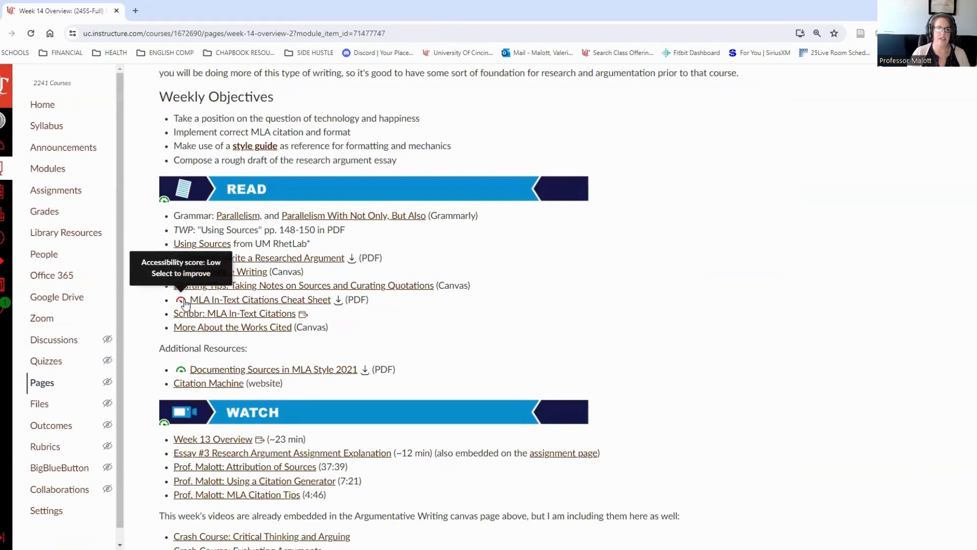
mouse_move(240, 306)
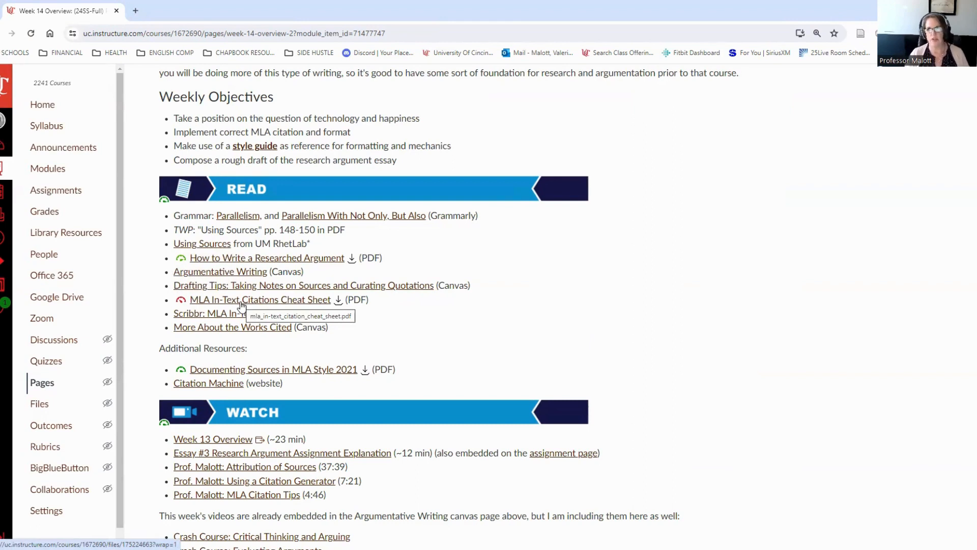
mouse_move(376, 330)
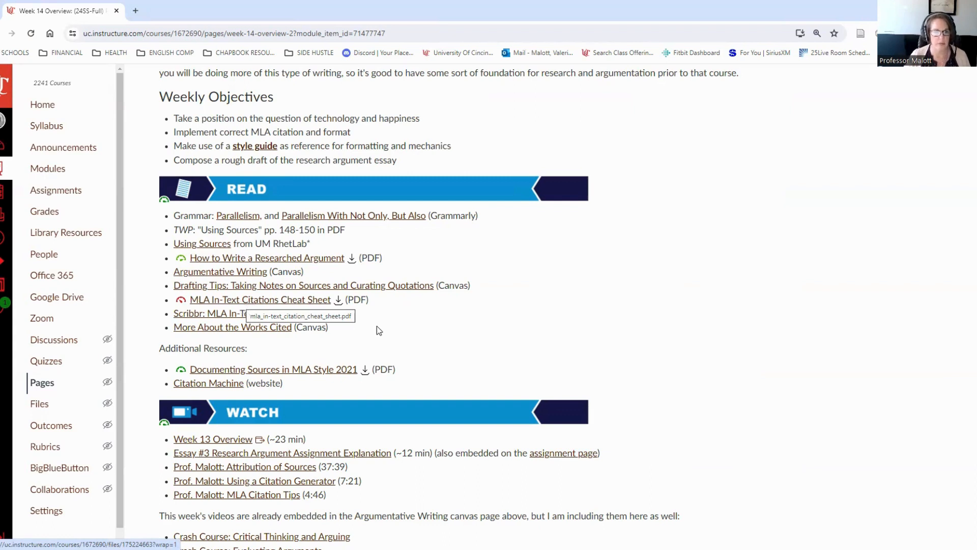
mouse_move(243, 317)
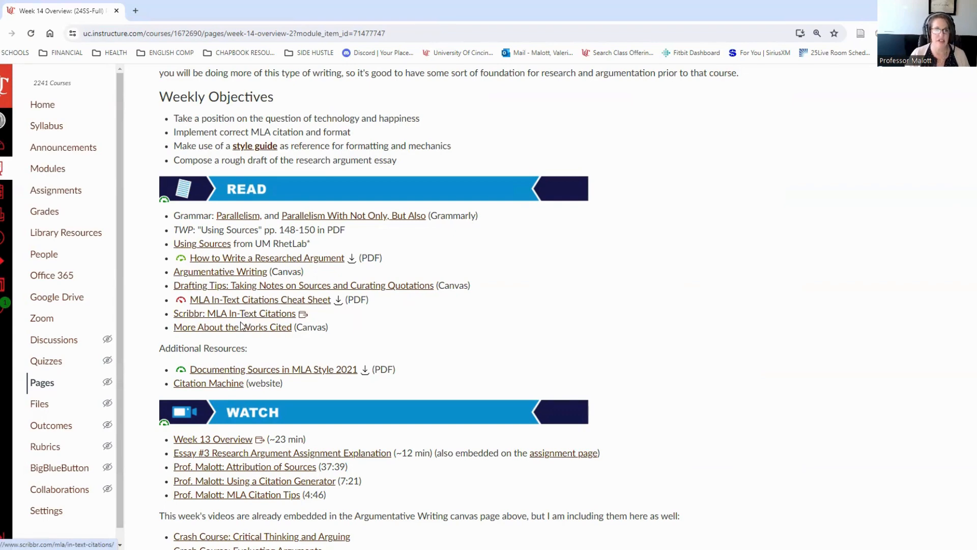
mouse_move(232, 327)
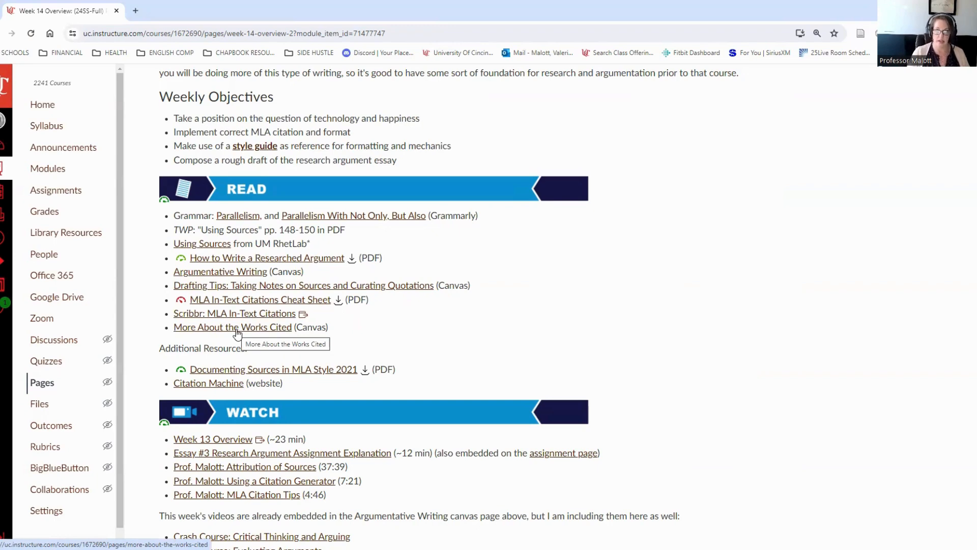
- Open the More About the Works Cited page from the reading list
left_click(233, 327)
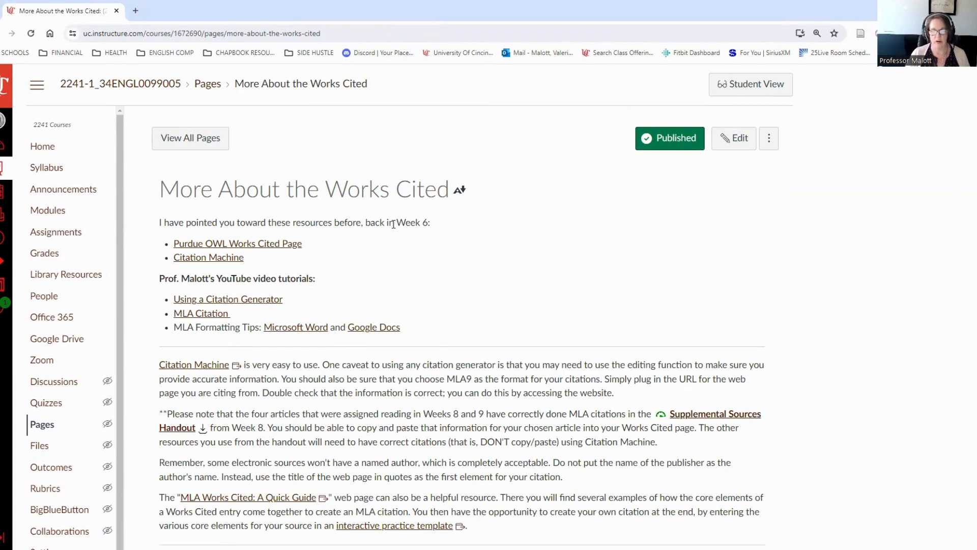
mouse_move(249, 247)
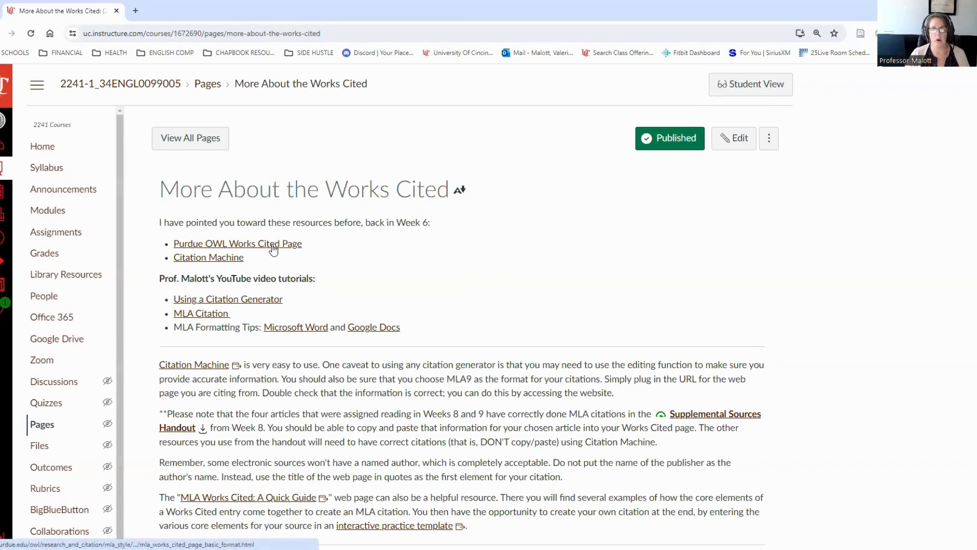
mouse_move(209, 258)
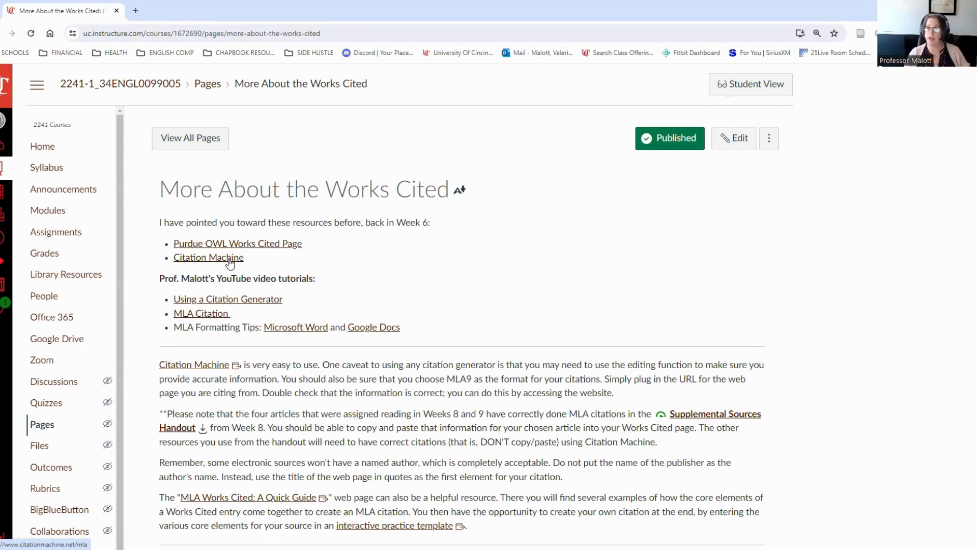
mouse_move(249, 300)
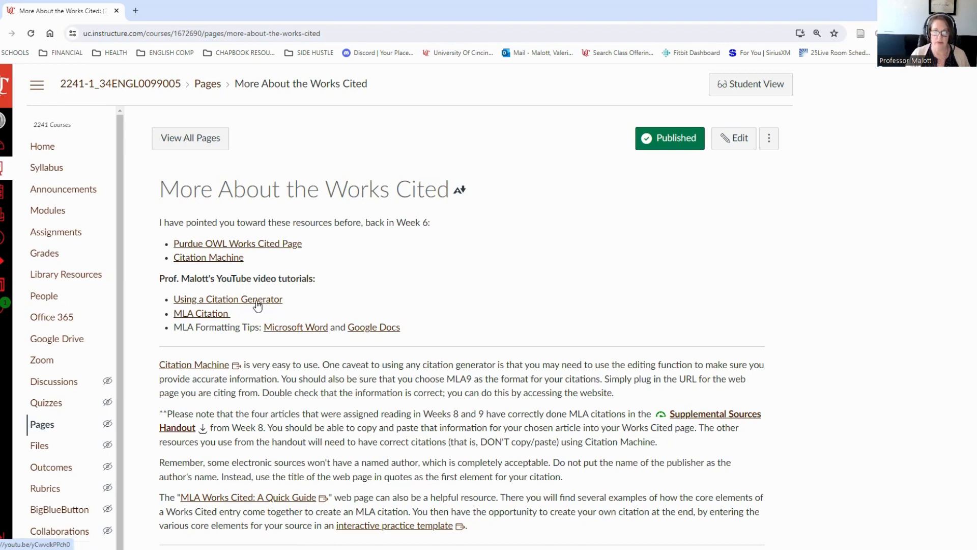
mouse_move(207, 320)
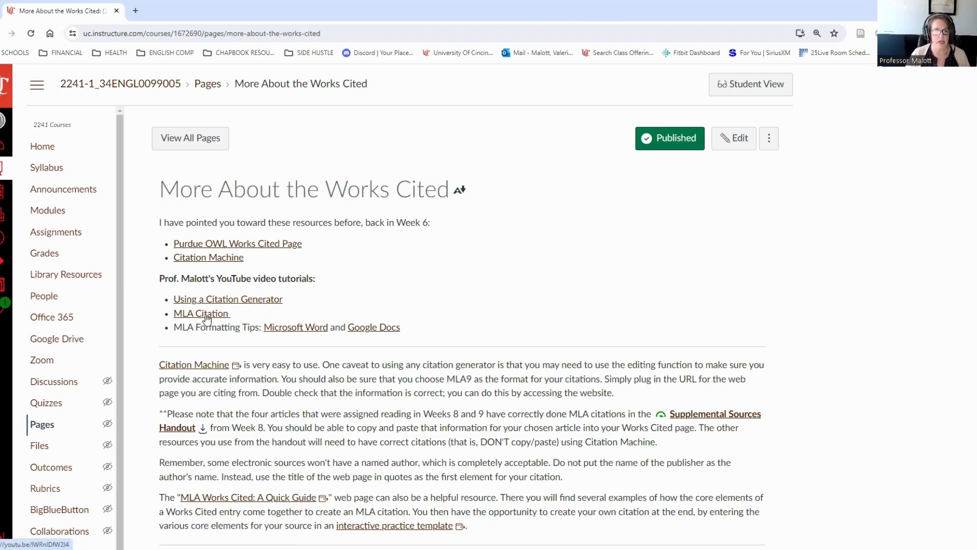
mouse_move(303, 316)
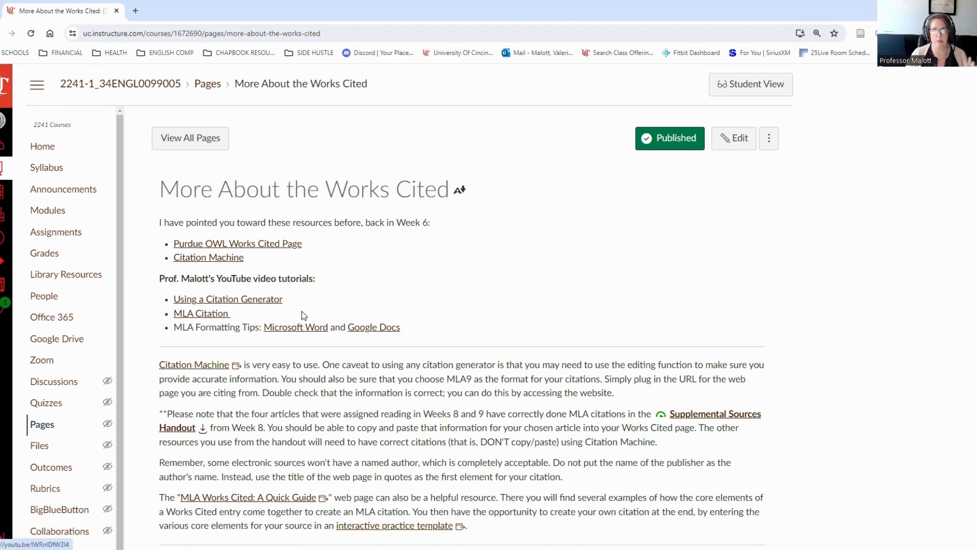
mouse_move(296, 327)
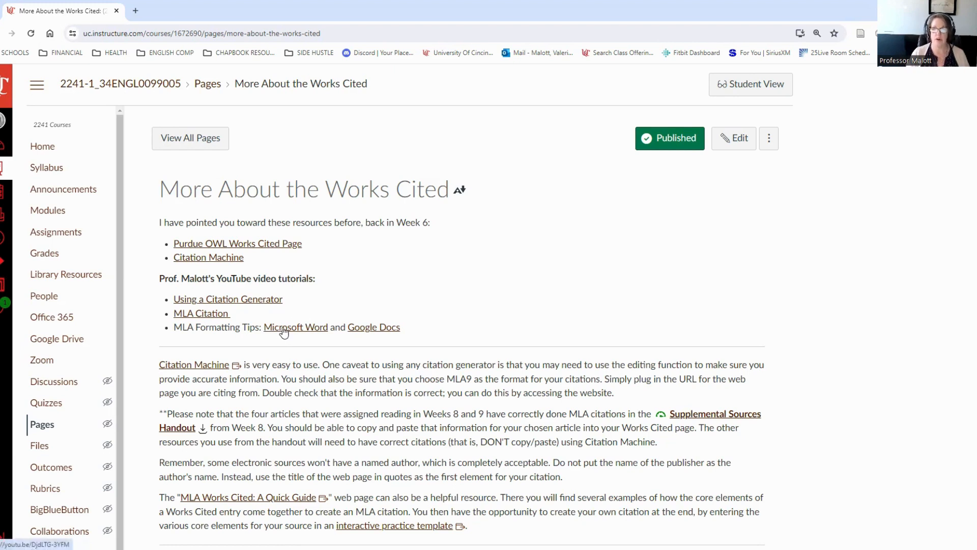
mouse_move(386, 334)
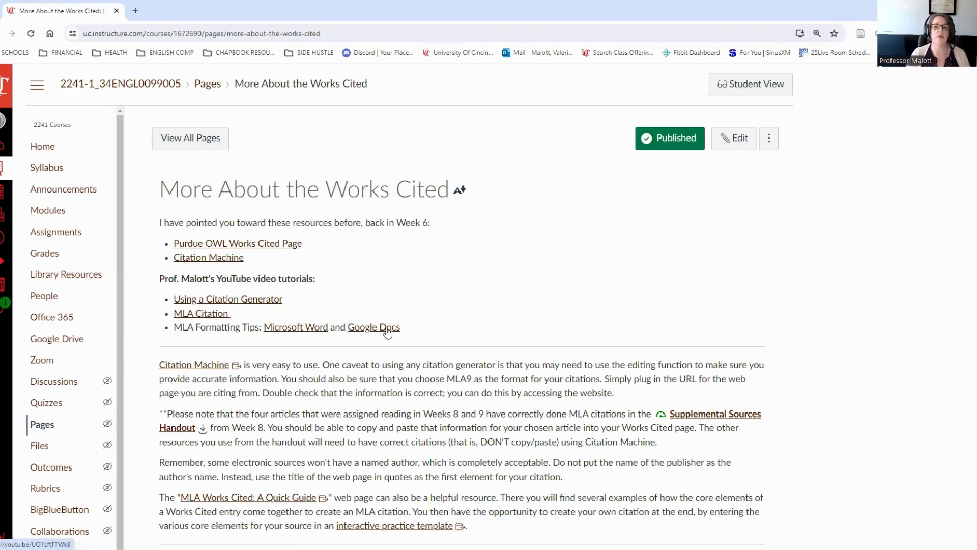
mouse_move(386, 326)
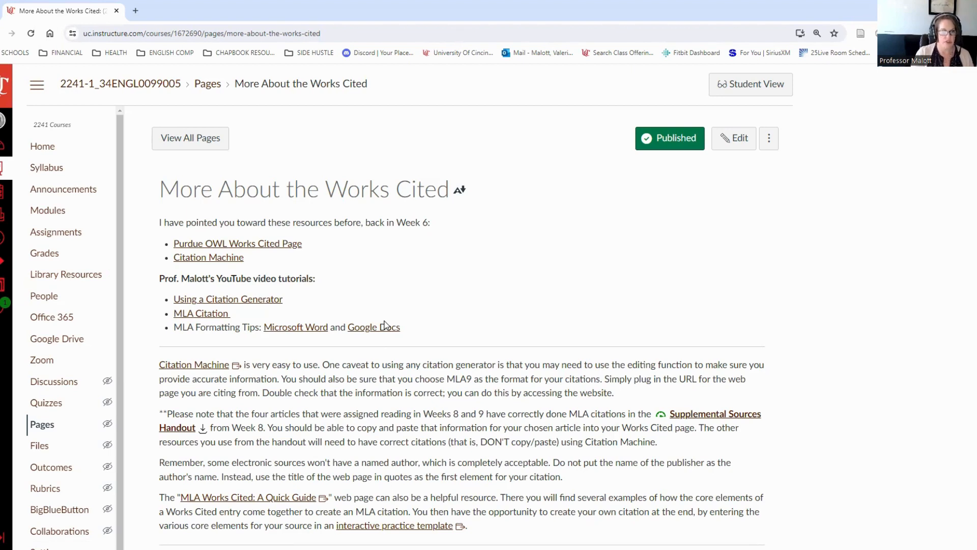
mouse_move(217, 260)
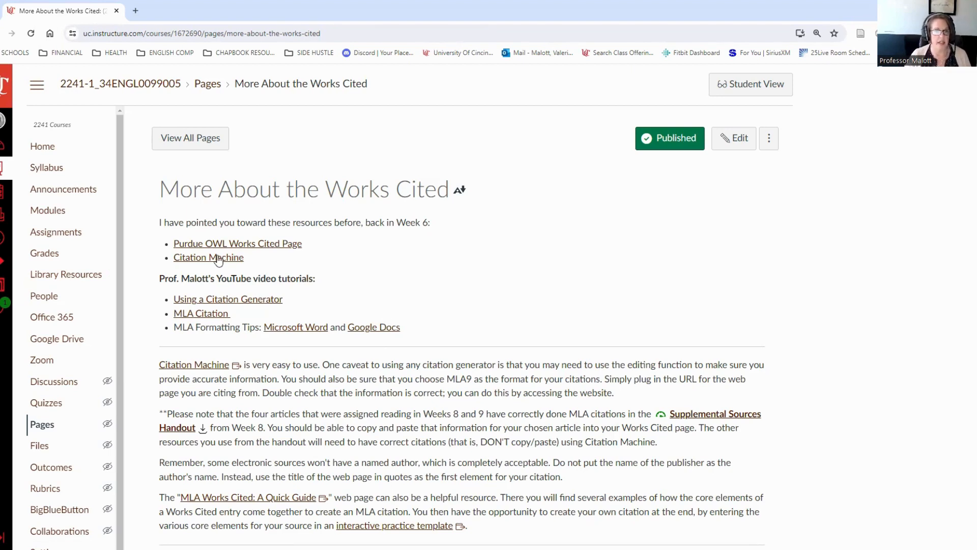
mouse_move(208, 258)
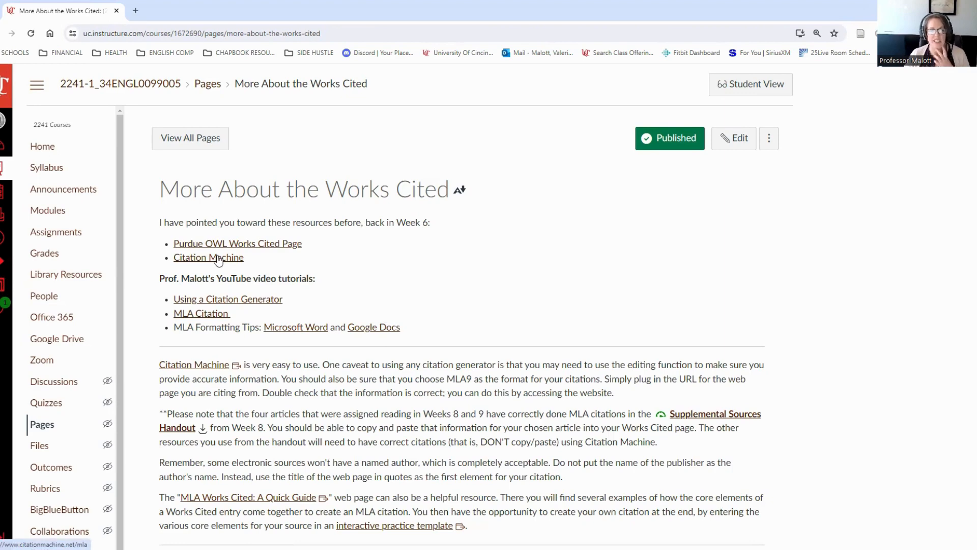
- Open Citation Machine's MLA generator, choose Website as the source, and focus the search box
left_click(208, 258)
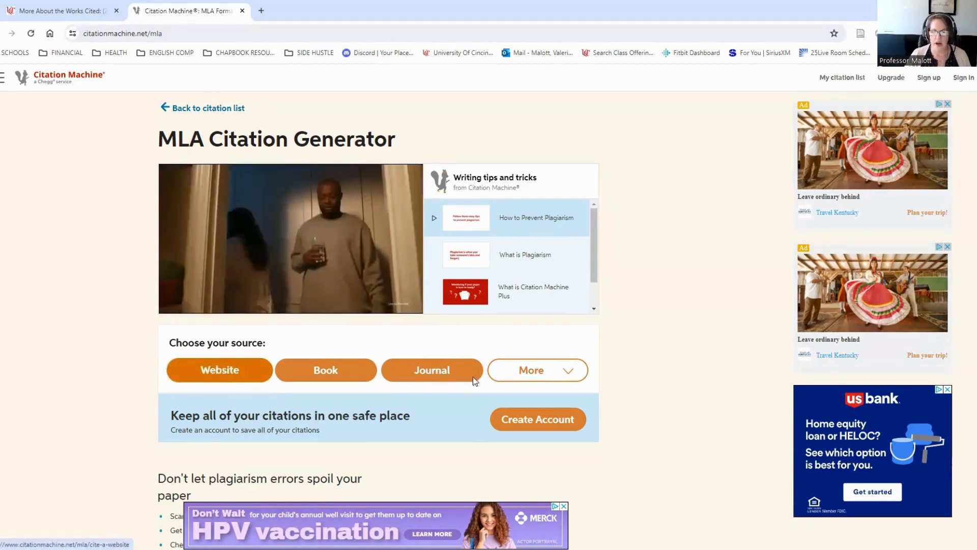
left_click(219, 369)
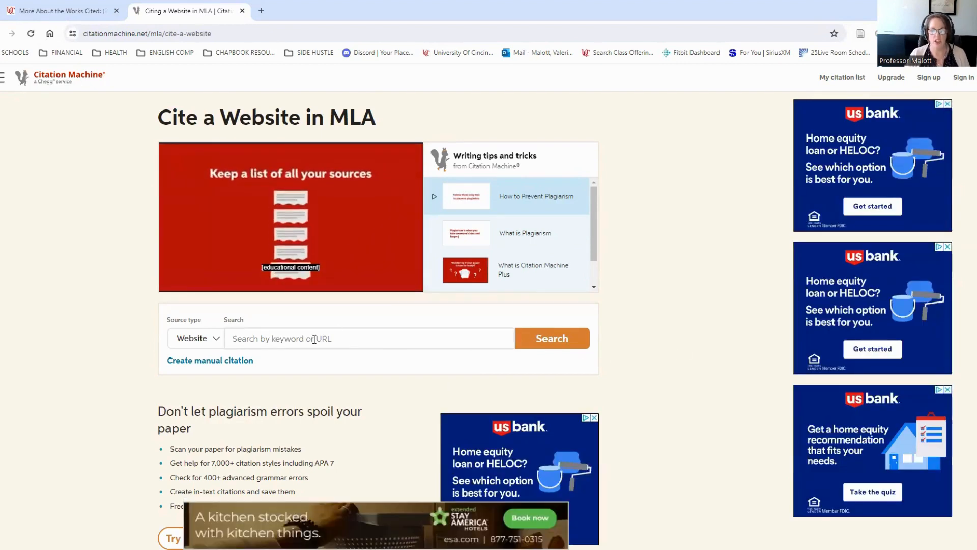
left_click(369, 339)
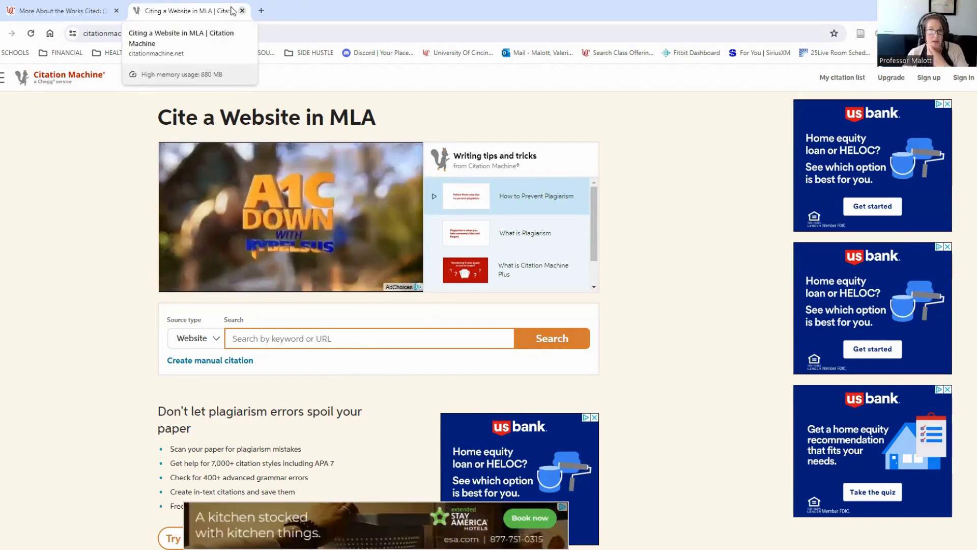
- Close the Citation Machine tab and scroll to the MLA Works Cited Page guidelines
left_click(62, 10)
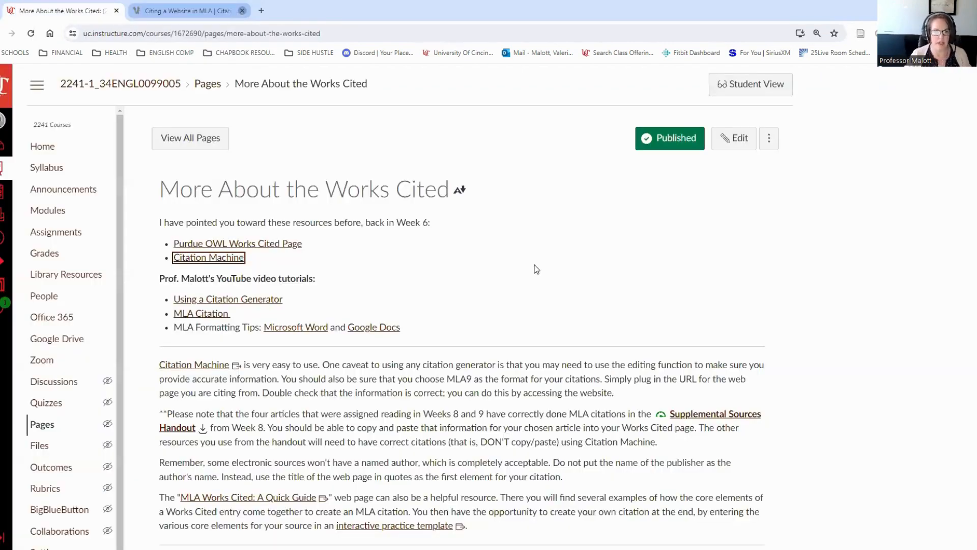
scroll("down", 3)
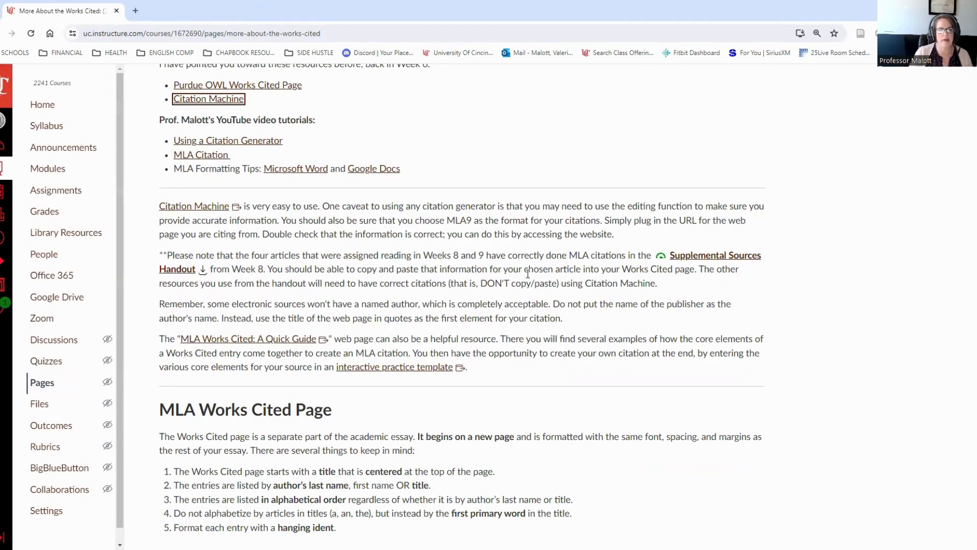
mouse_move(584, 232)
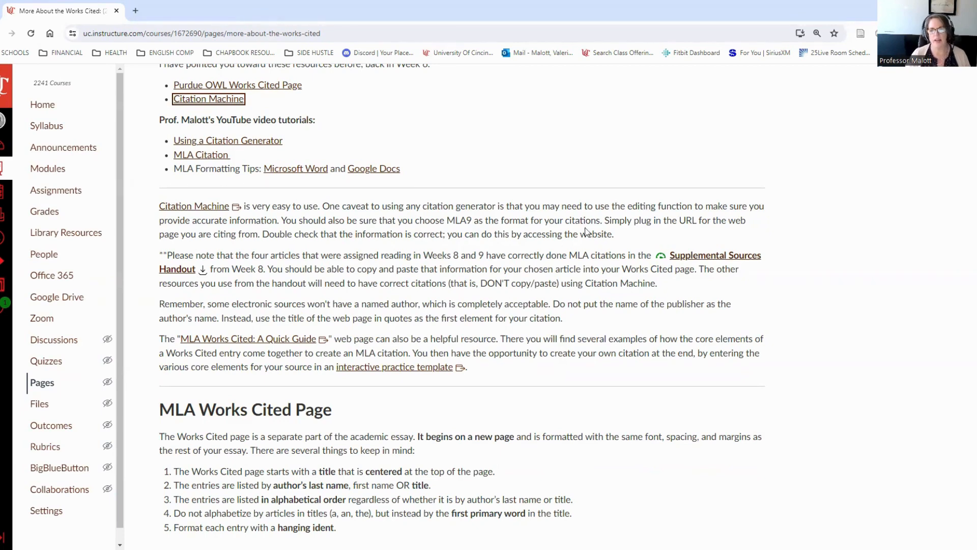
mouse_move(465, 231)
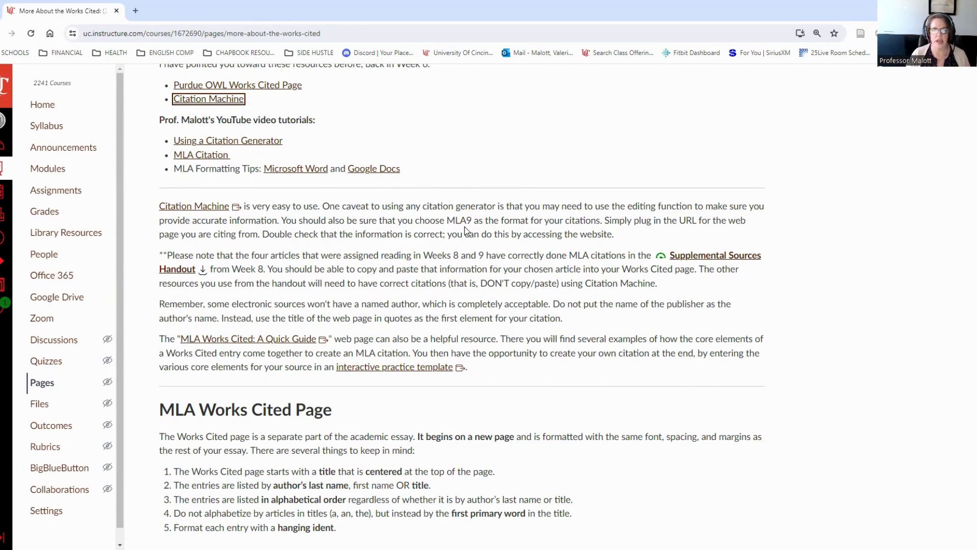
mouse_move(439, 267)
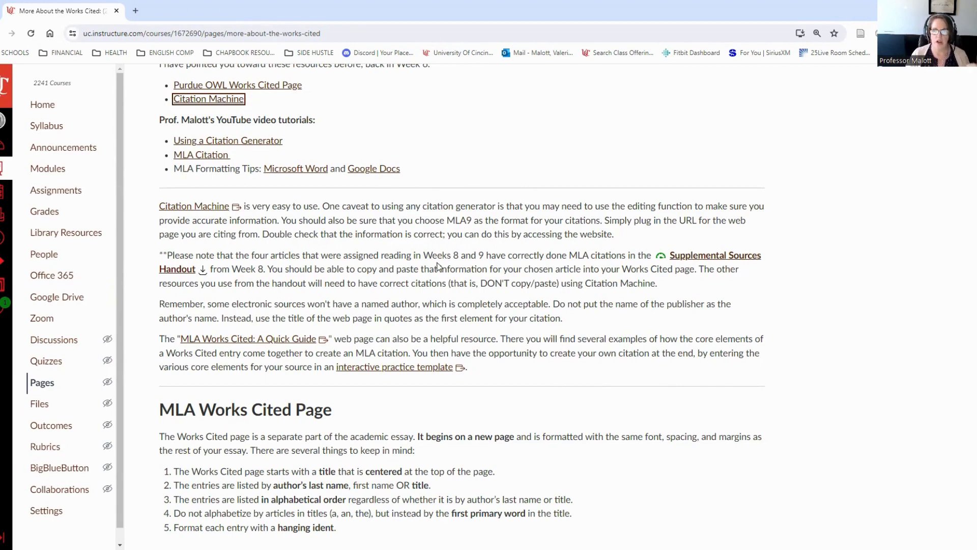
mouse_move(390, 314)
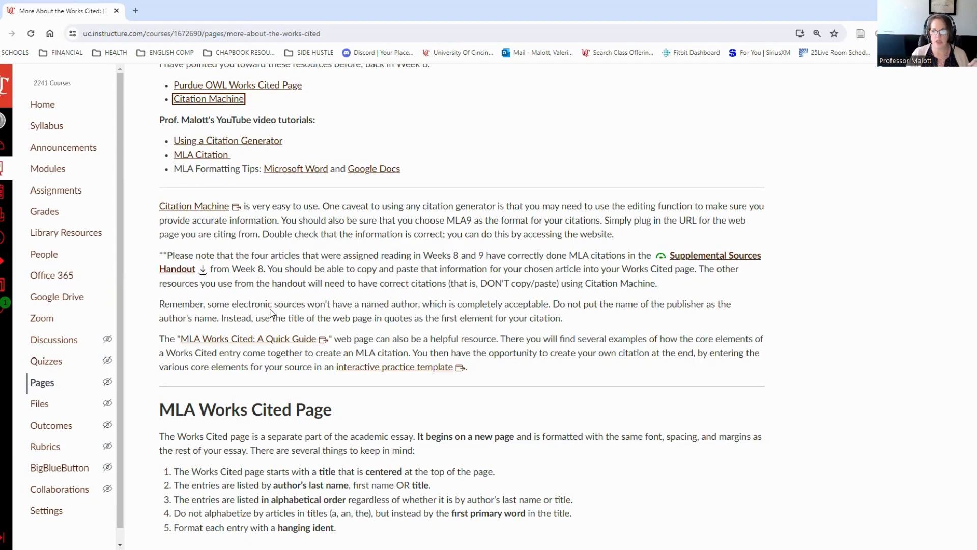
mouse_move(573, 322)
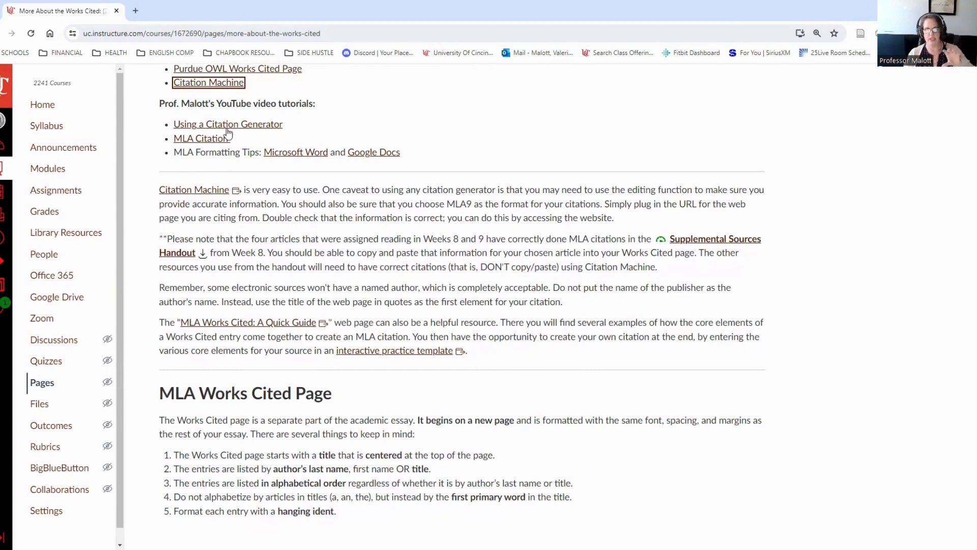
mouse_move(243, 137)
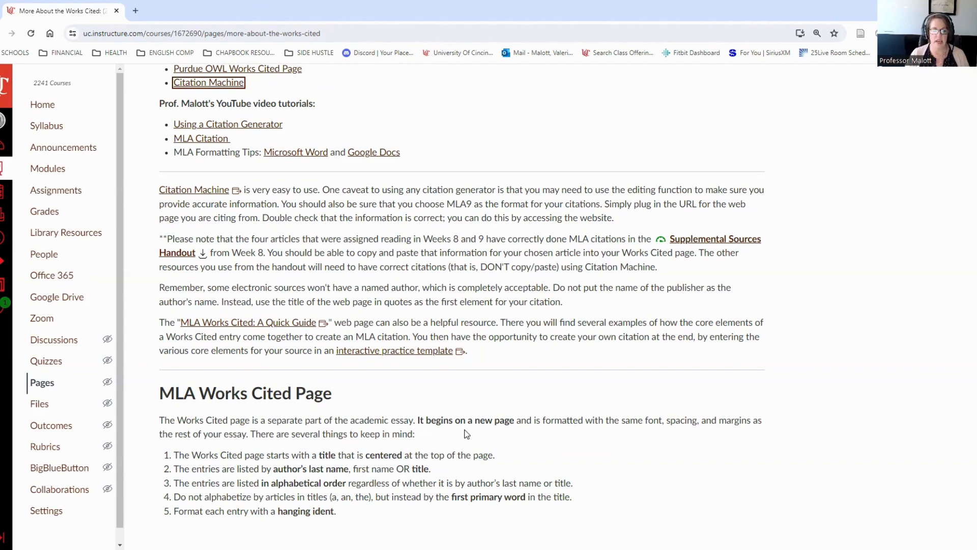
mouse_move(332, 466)
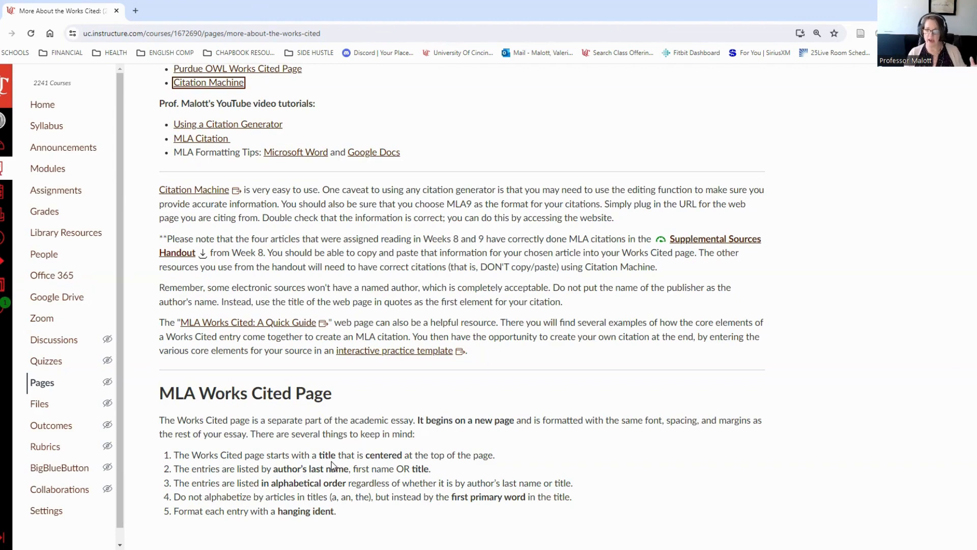
mouse_move(336, 459)
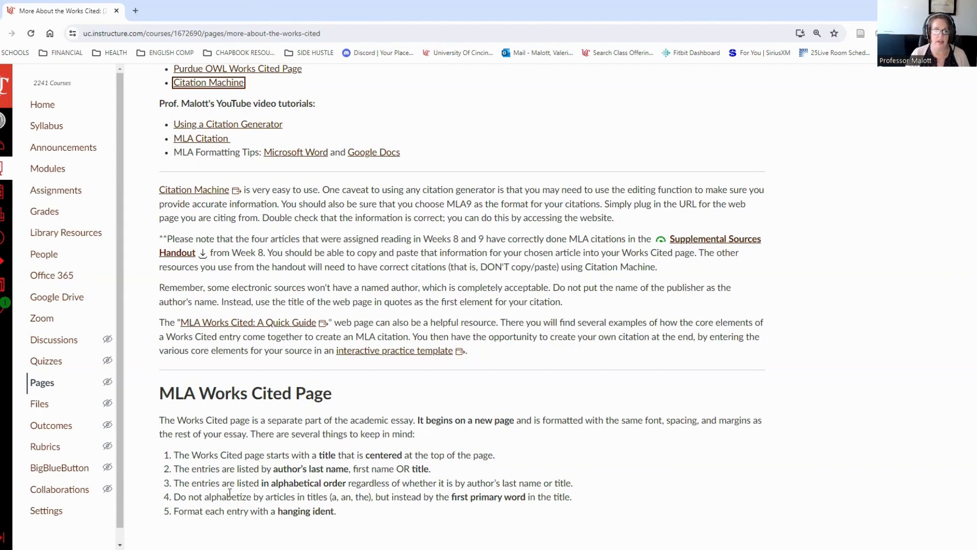
mouse_move(248, 496)
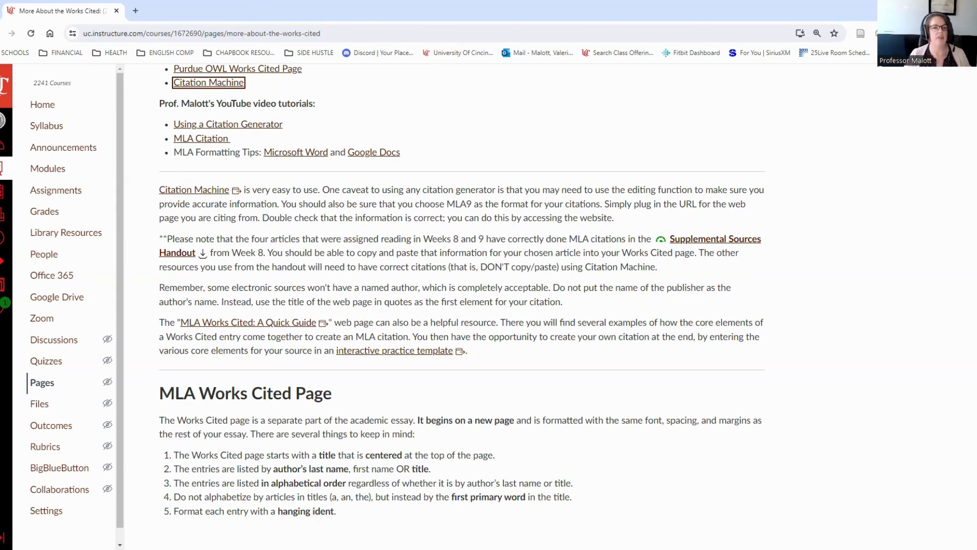
mouse_move(348, 517)
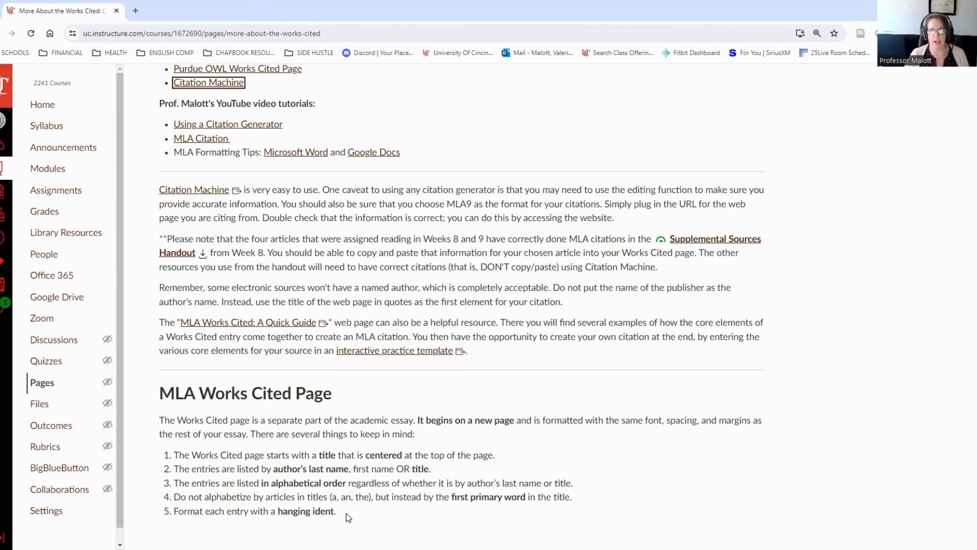
mouse_move(373, 156)
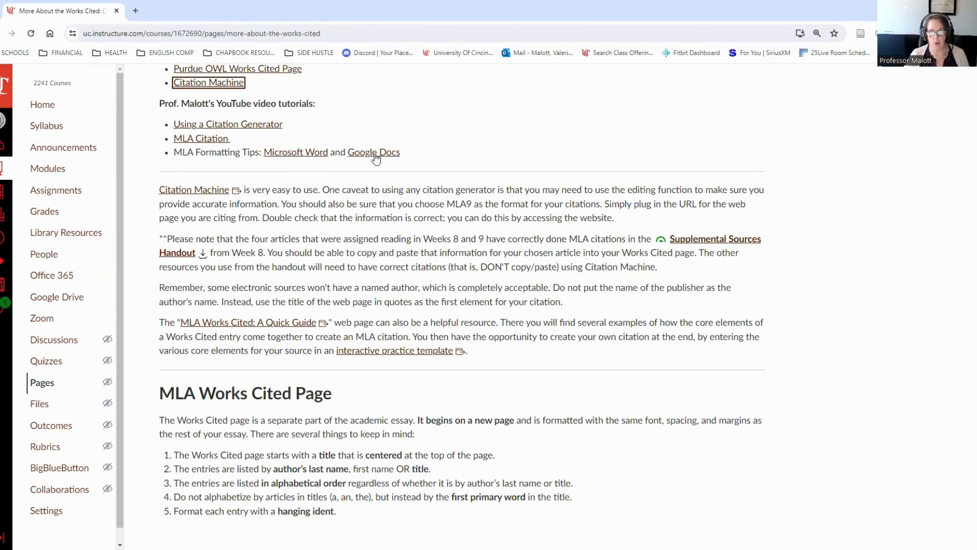
mouse_move(370, 209)
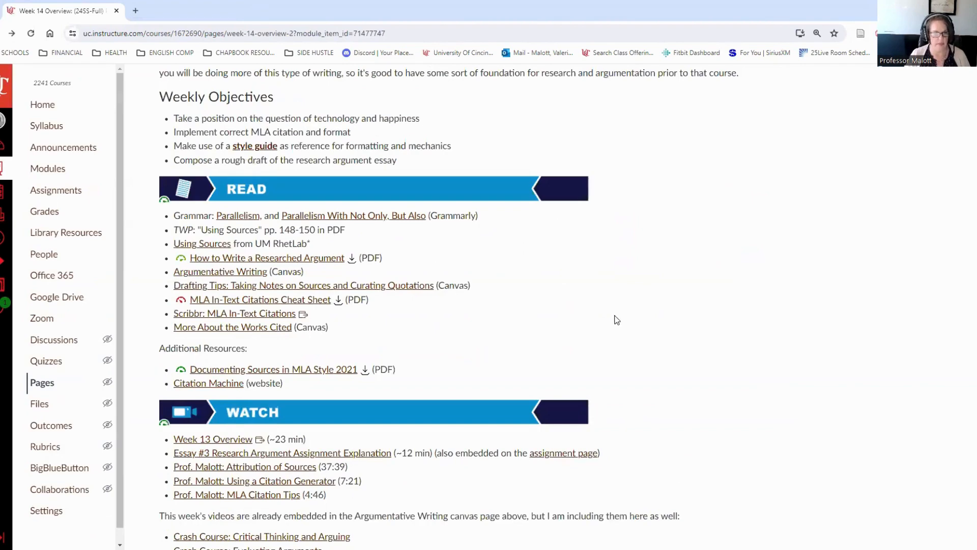
scroll("down", 3)
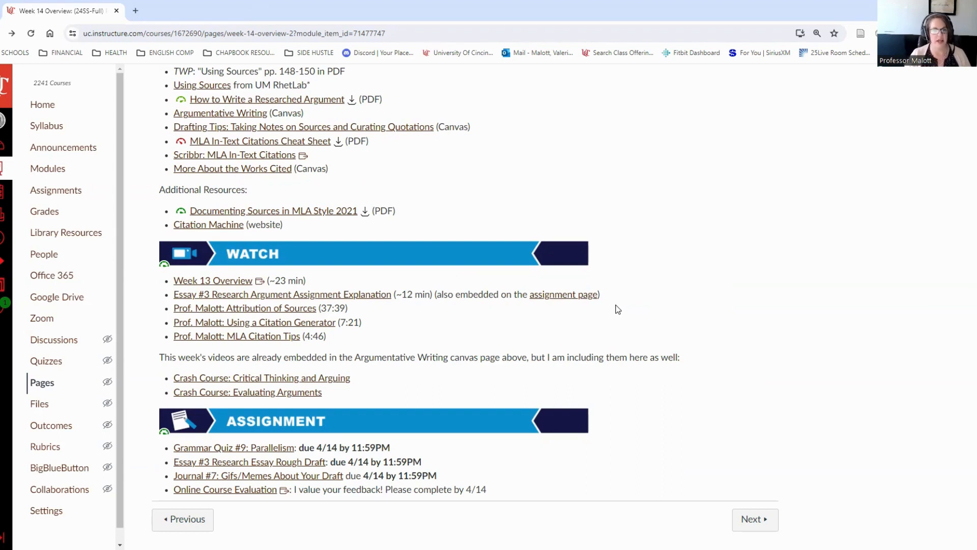
mouse_move(207, 224)
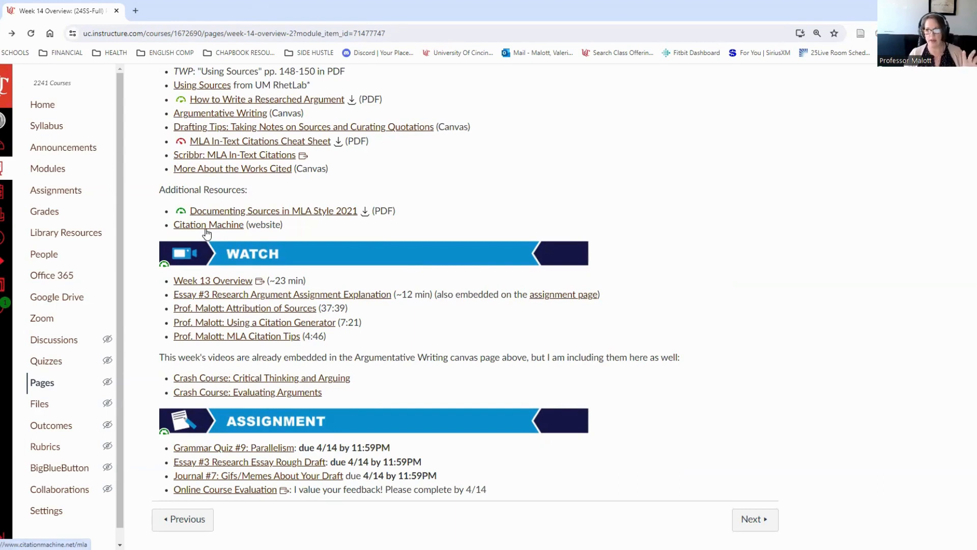
mouse_move(373, 249)
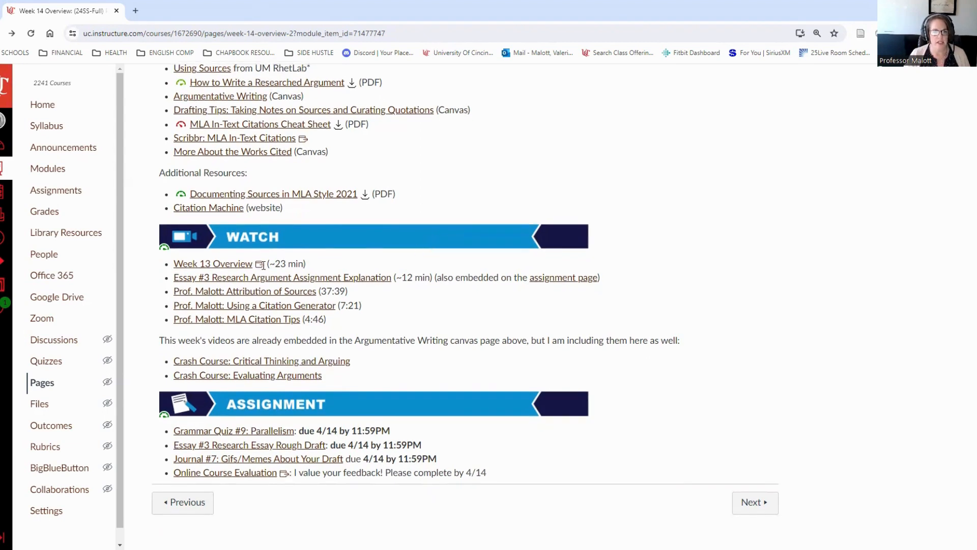
mouse_move(363, 322)
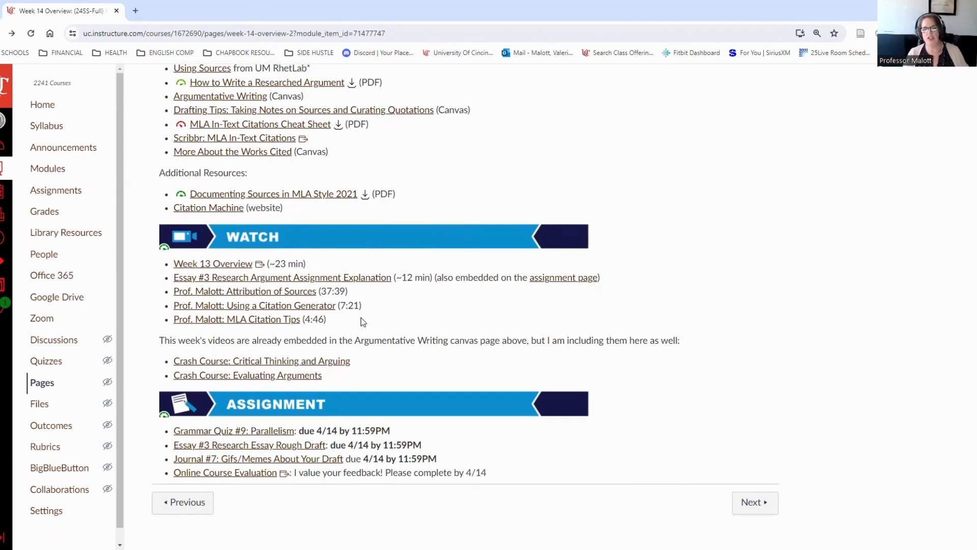
mouse_move(218, 267)
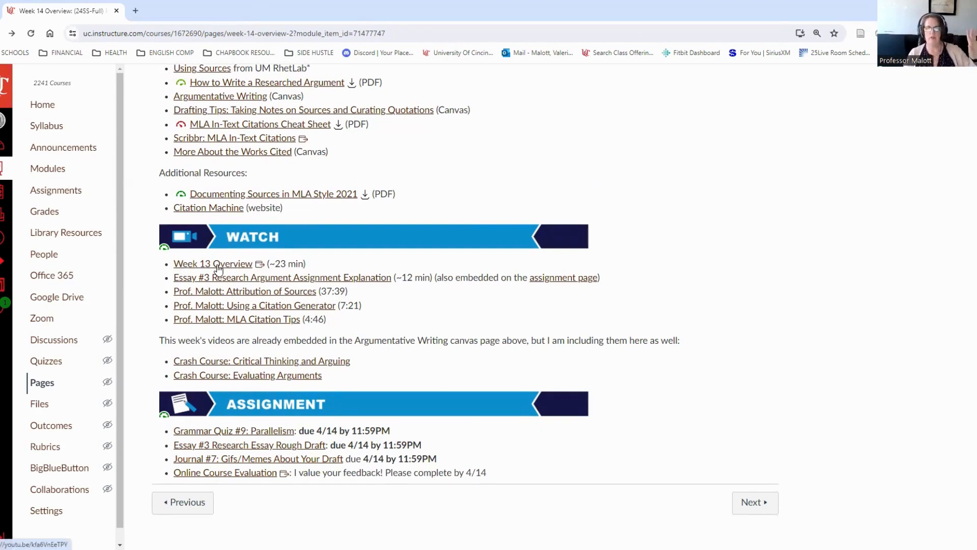
mouse_move(244, 274)
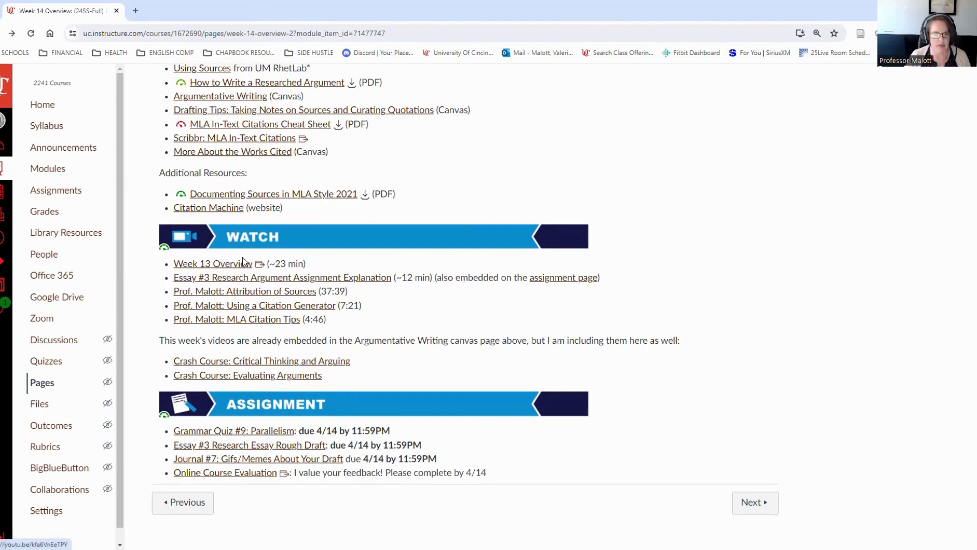
mouse_move(208, 273)
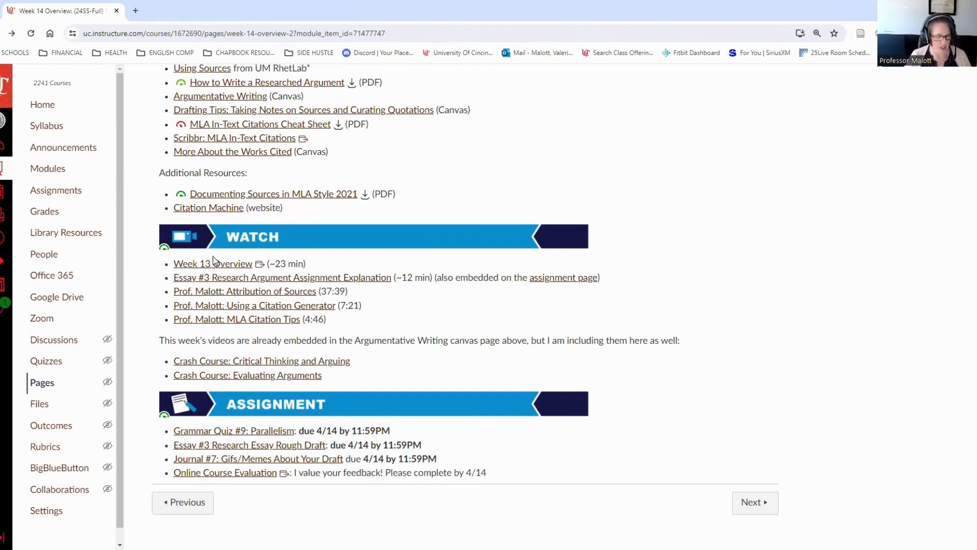
mouse_move(382, 259)
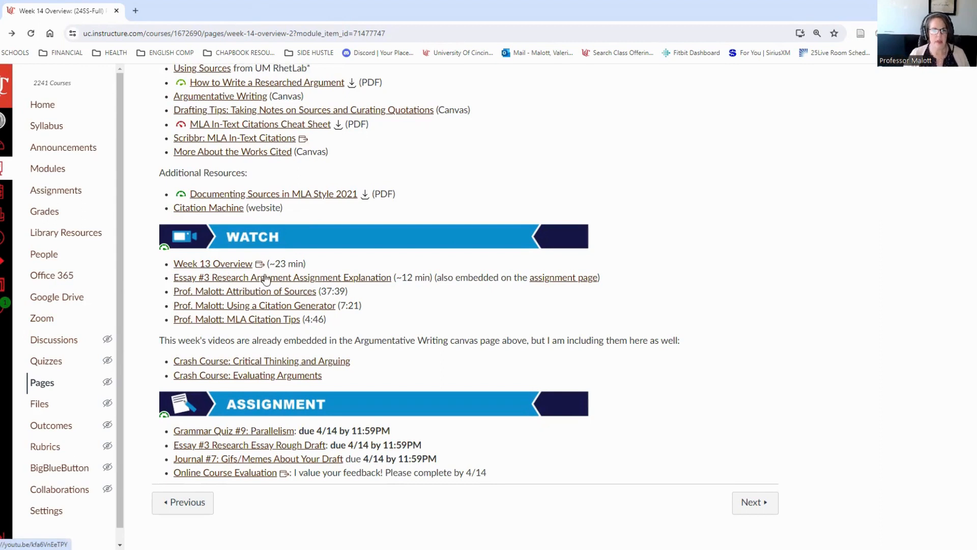
mouse_move(346, 282)
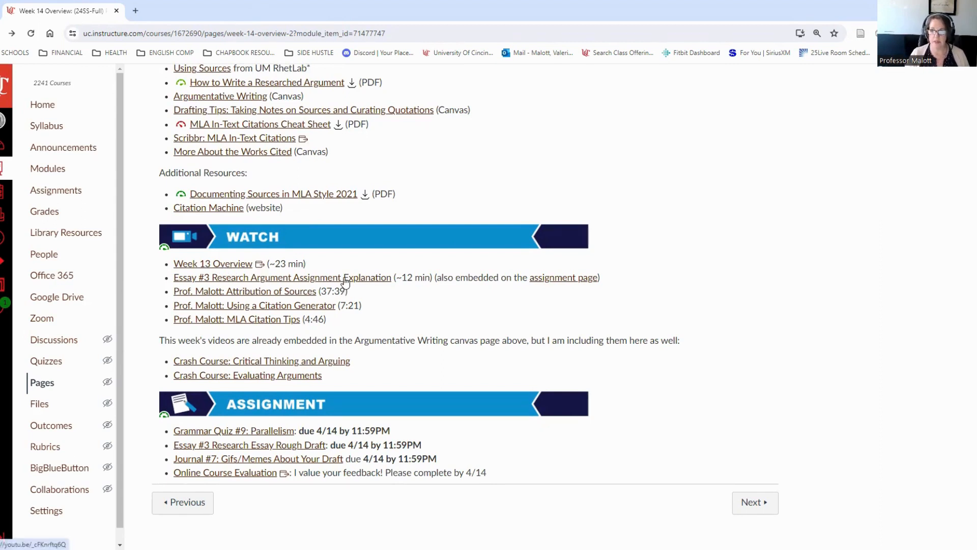
mouse_move(370, 286)
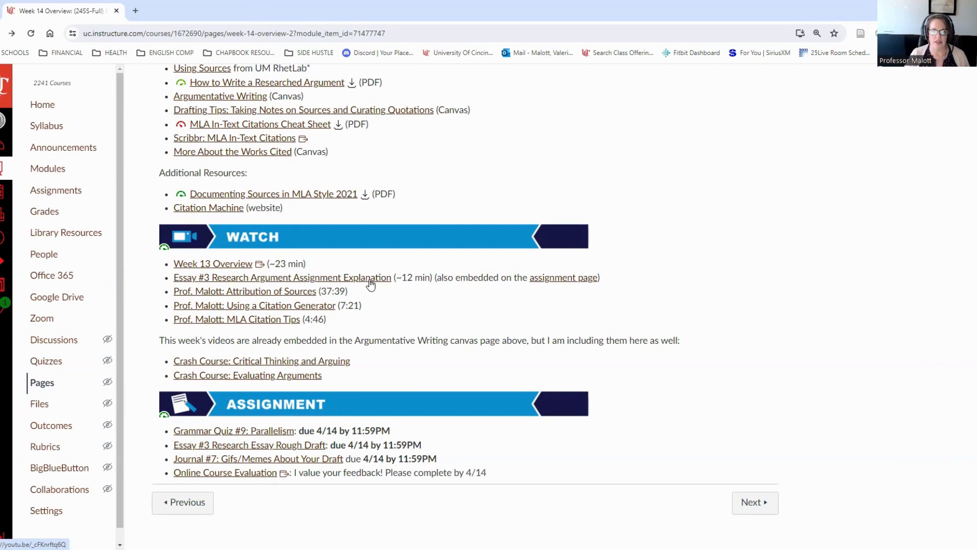
mouse_move(559, 284)
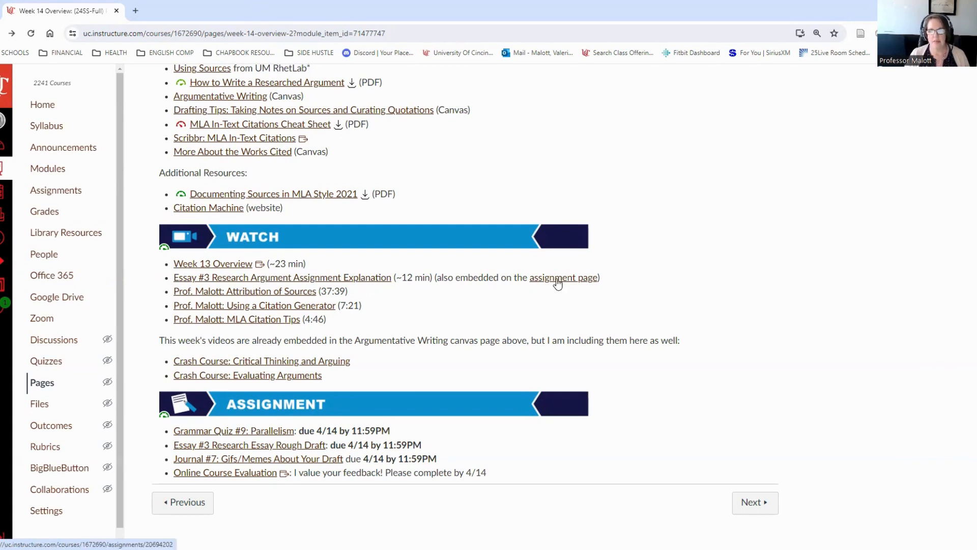
mouse_move(564, 277)
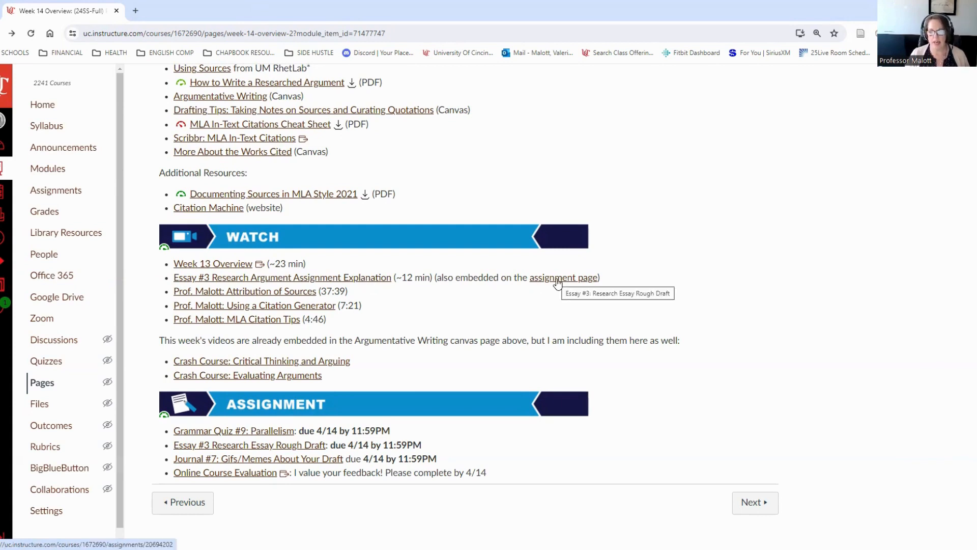
mouse_move(539, 282)
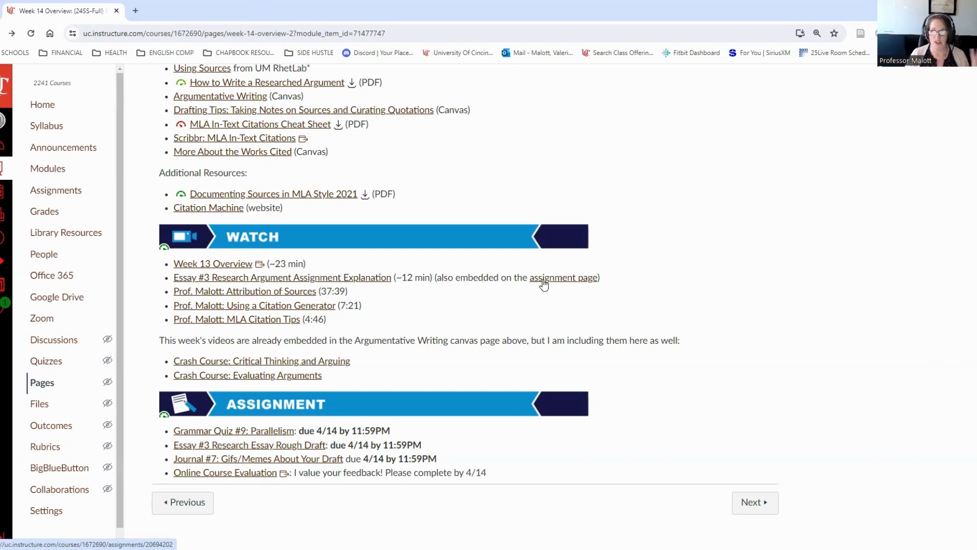
mouse_move(432, 322)
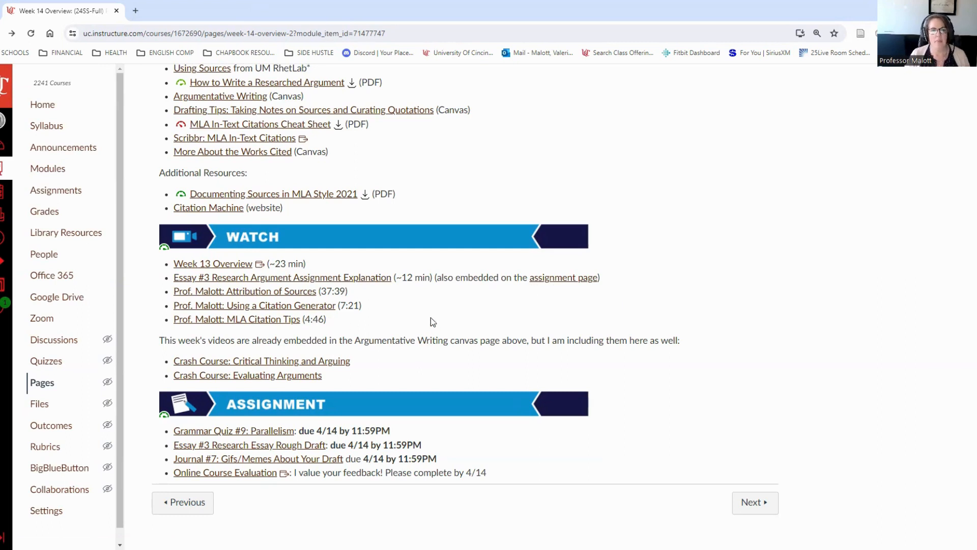
mouse_move(332, 340)
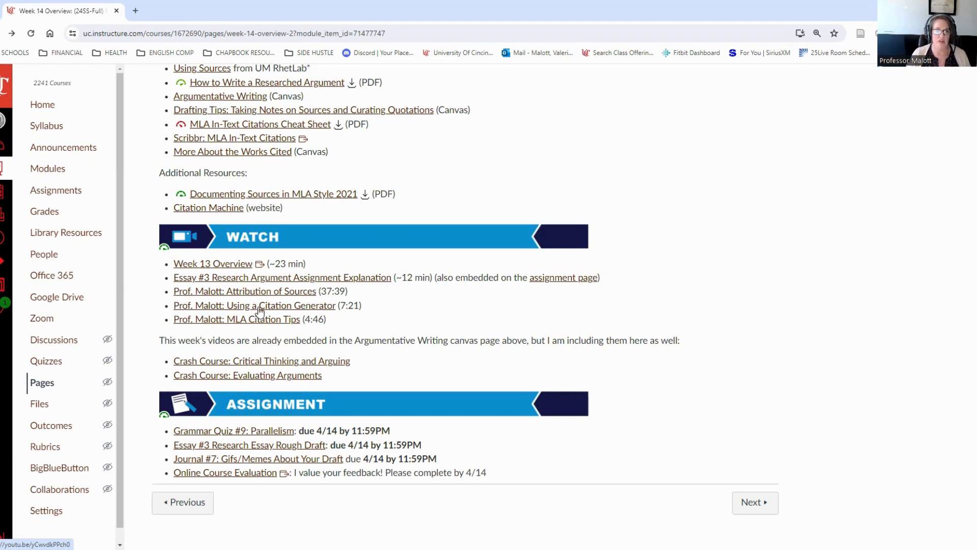
mouse_move(288, 214)
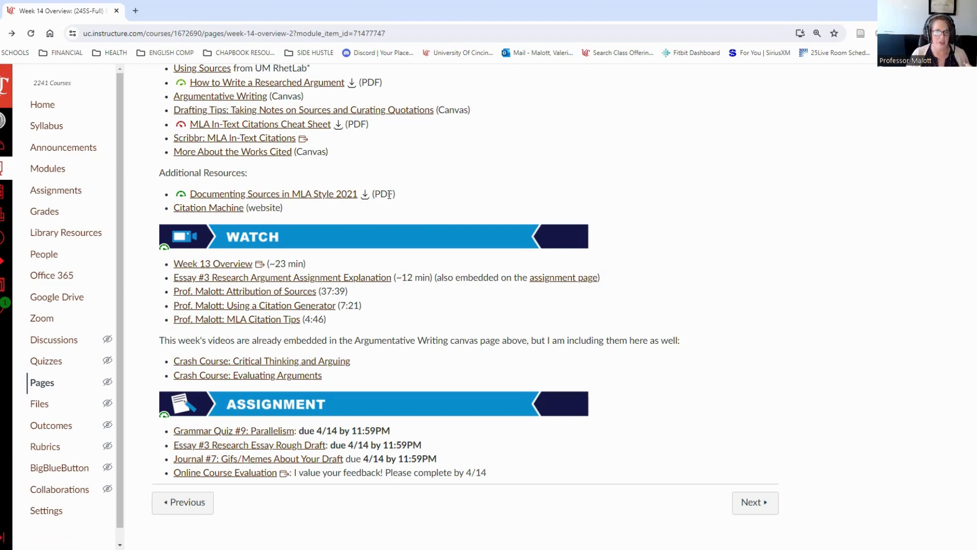
scroll("up", 3)
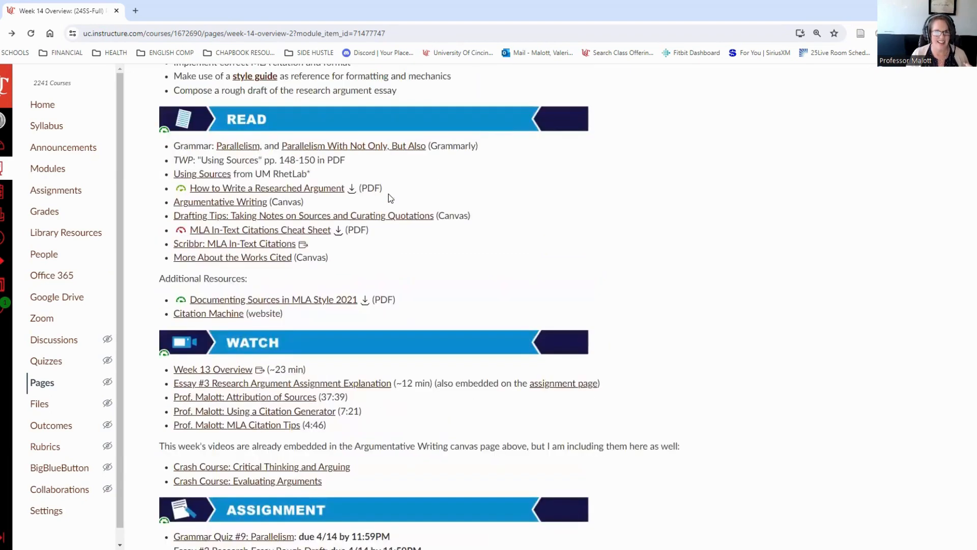
scroll("down", 3)
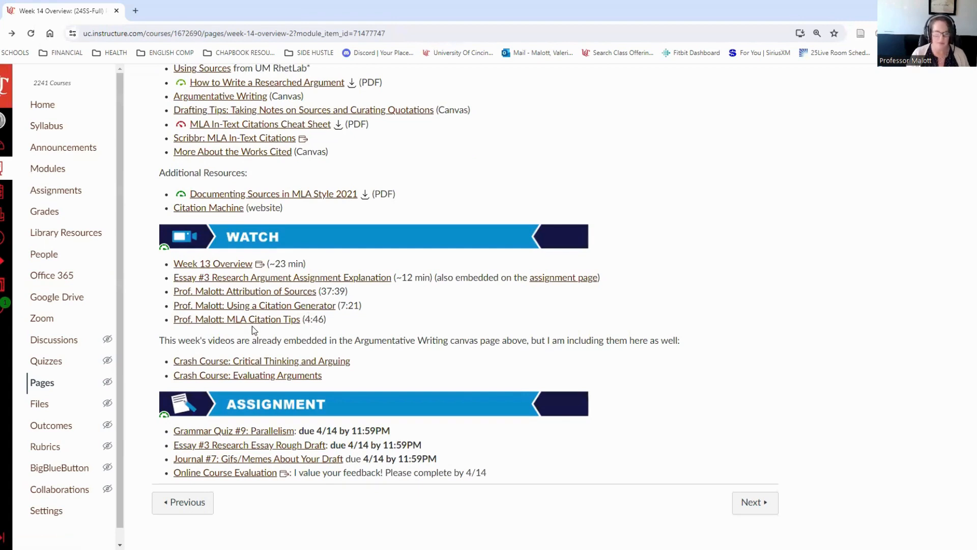
mouse_move(253, 319)
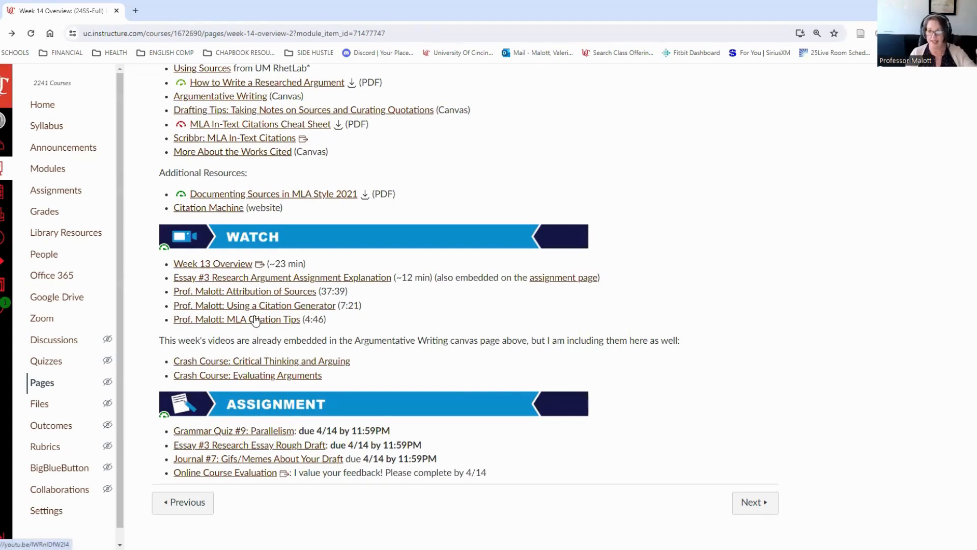
mouse_move(245, 319)
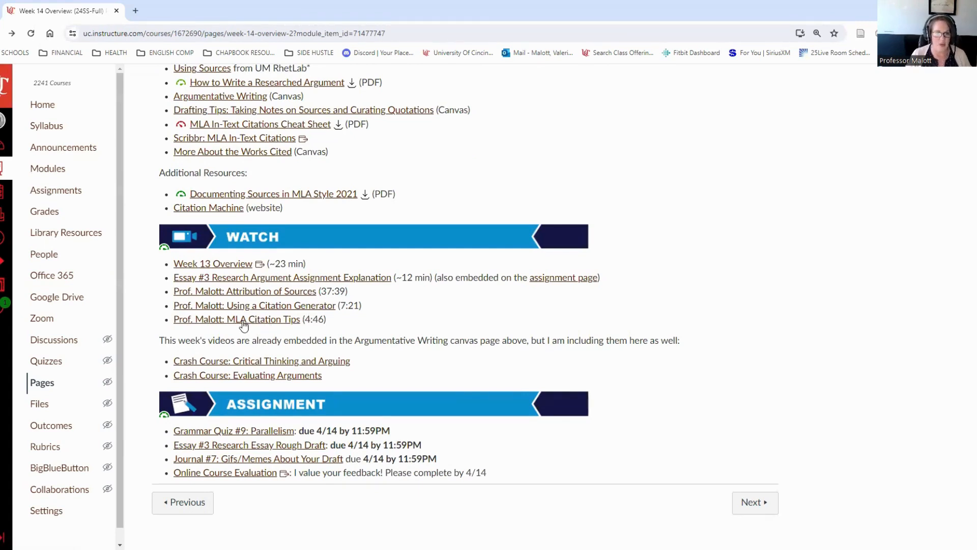
mouse_move(237, 319)
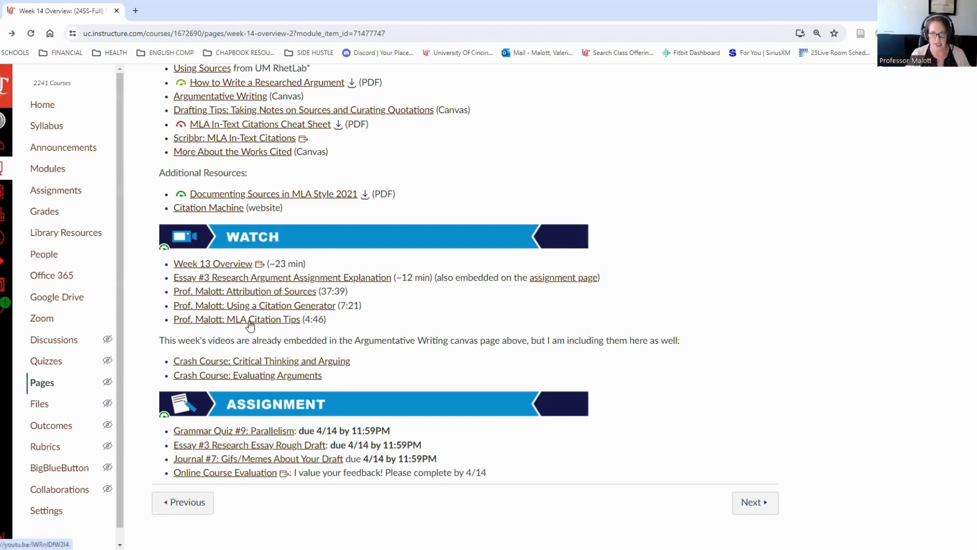
mouse_move(271, 328)
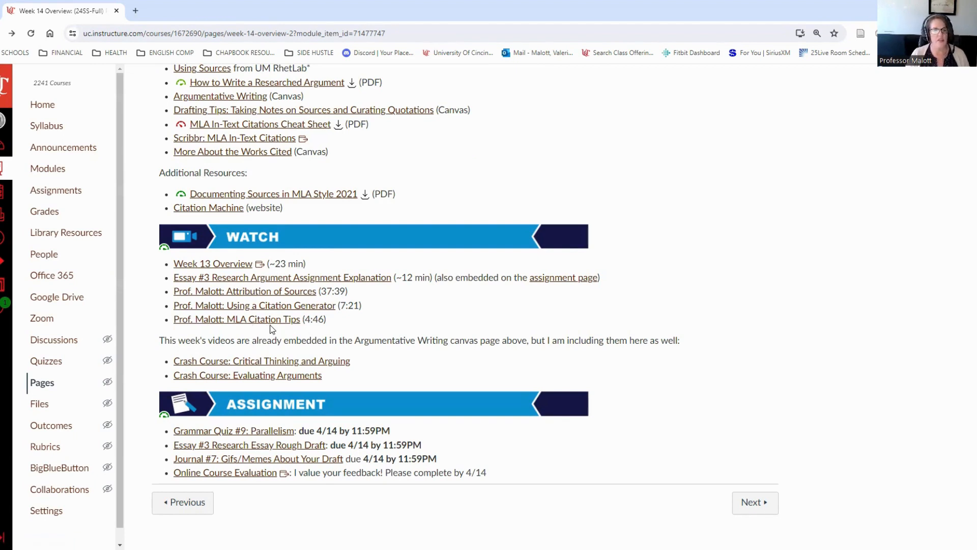
mouse_move(246, 198)
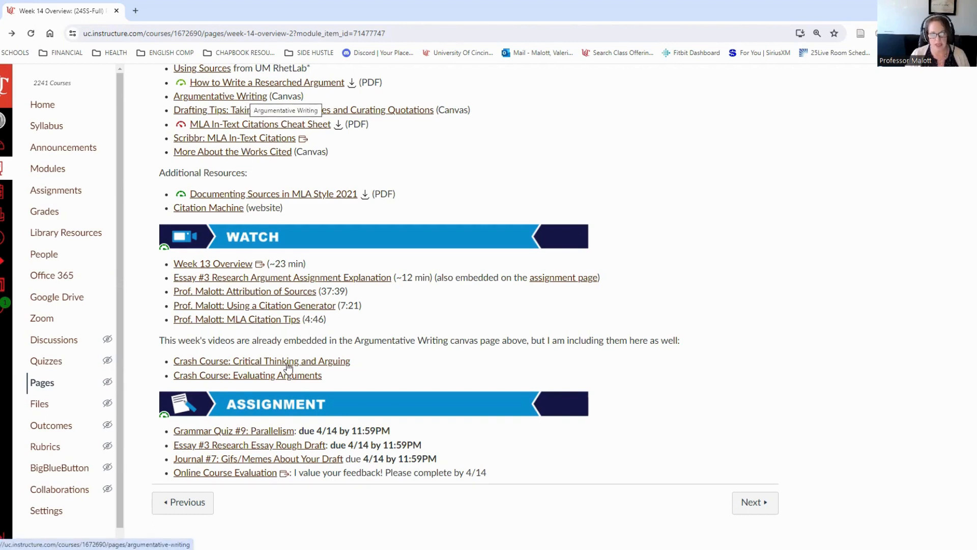
mouse_move(231, 113)
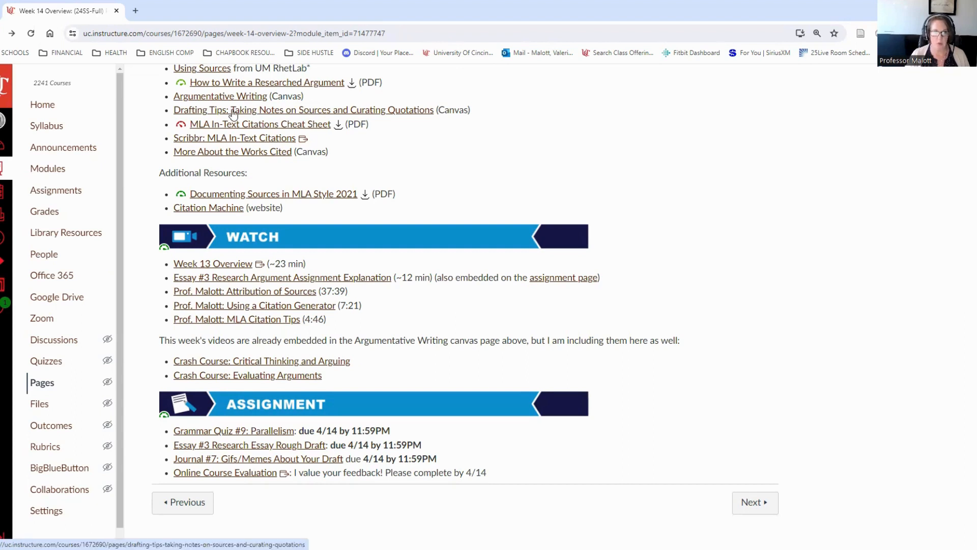
mouse_move(318, 399)
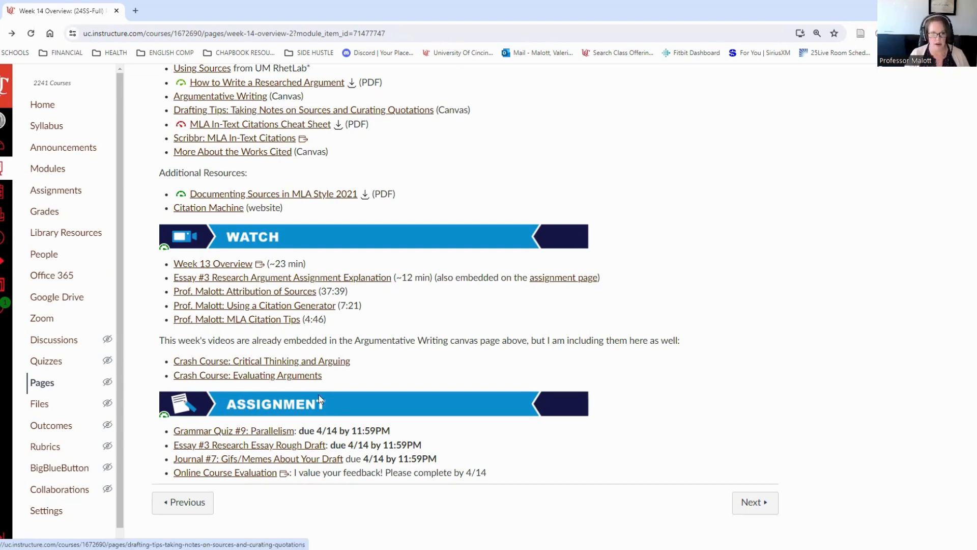
mouse_move(305, 370)
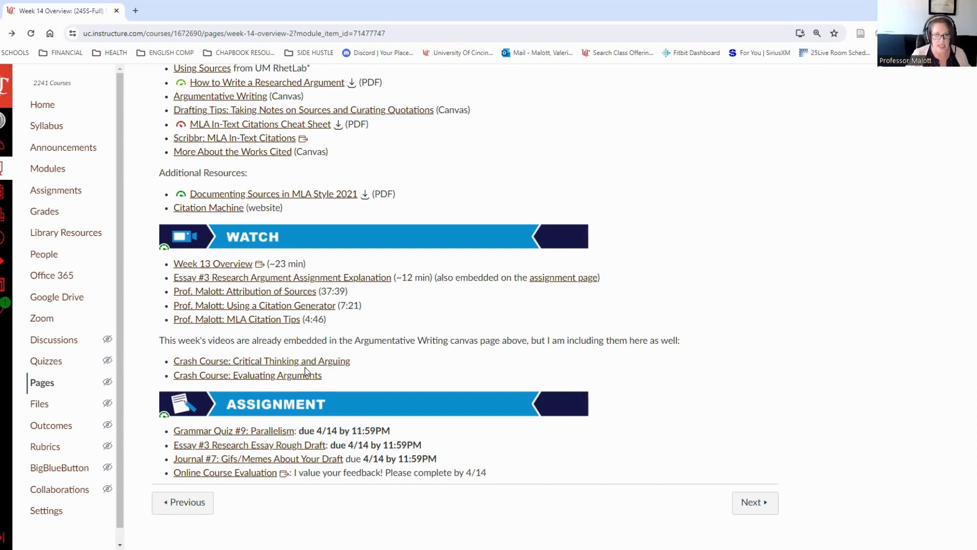
mouse_move(391, 405)
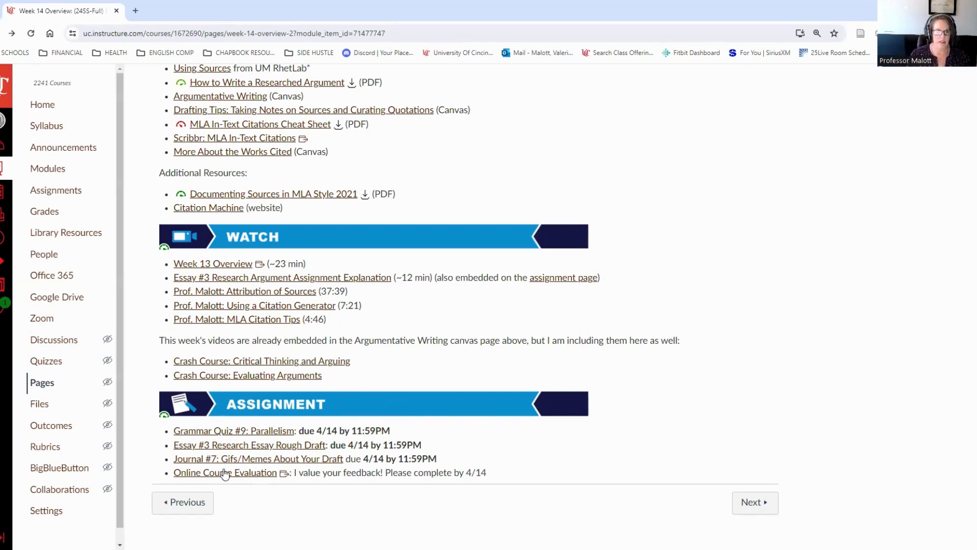
mouse_move(287, 452)
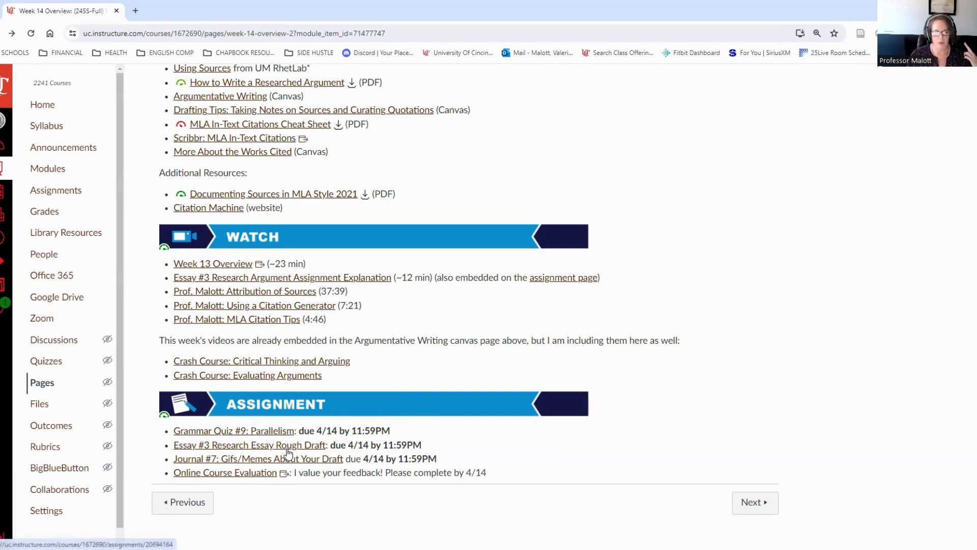
mouse_move(255, 444)
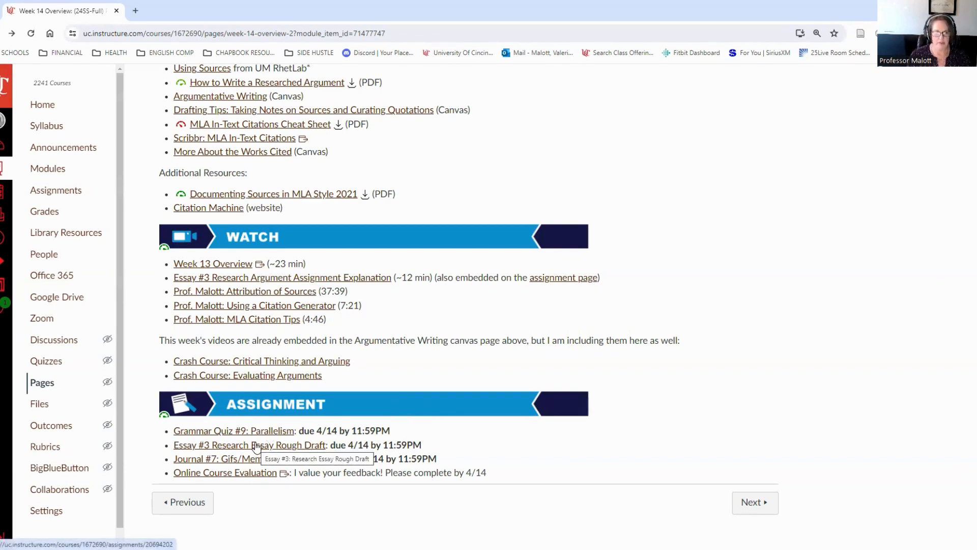
mouse_move(264, 458)
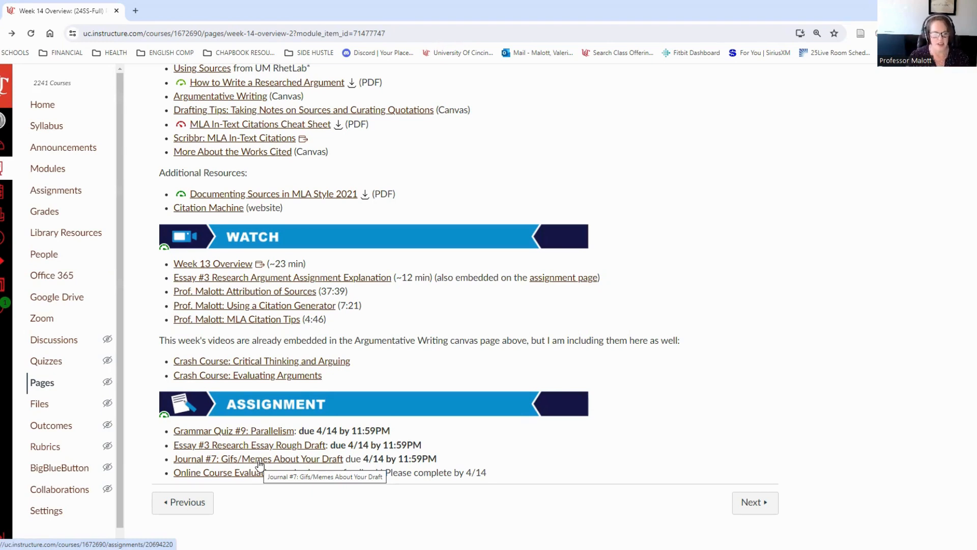
mouse_move(492, 475)
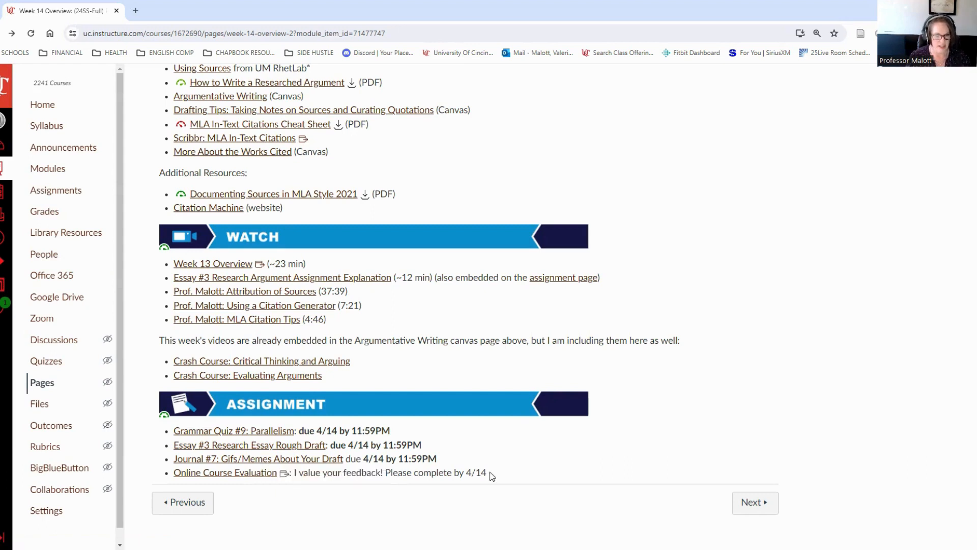
mouse_move(283, 467)
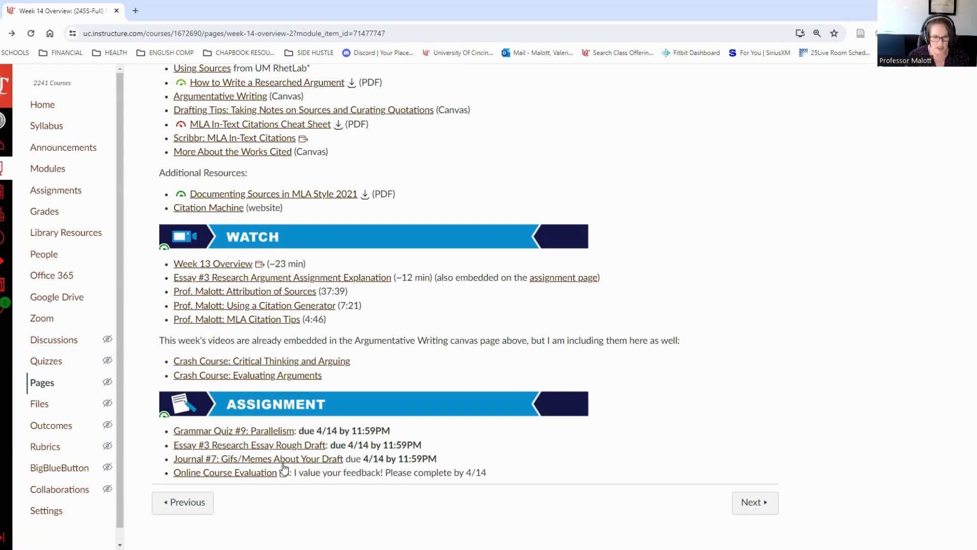
mouse_move(487, 463)
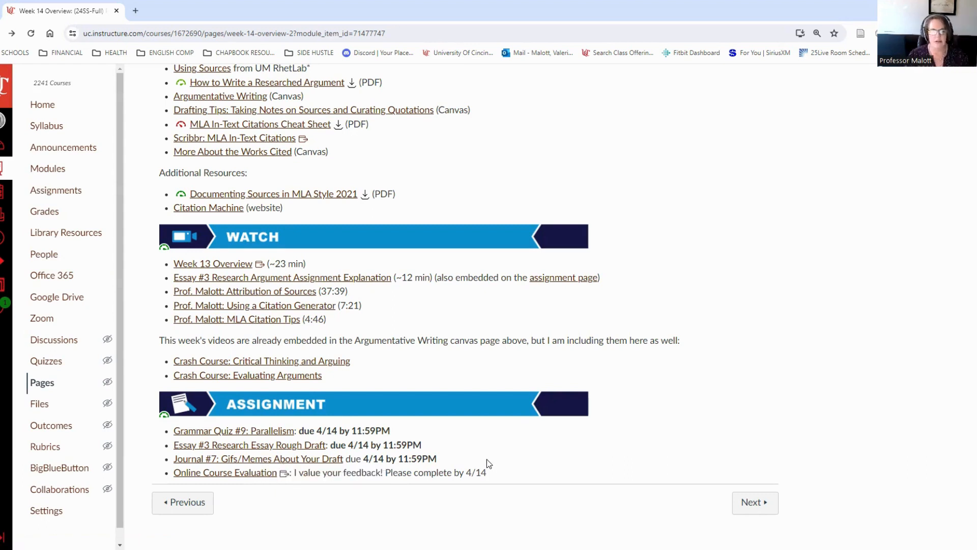
mouse_move(318, 510)
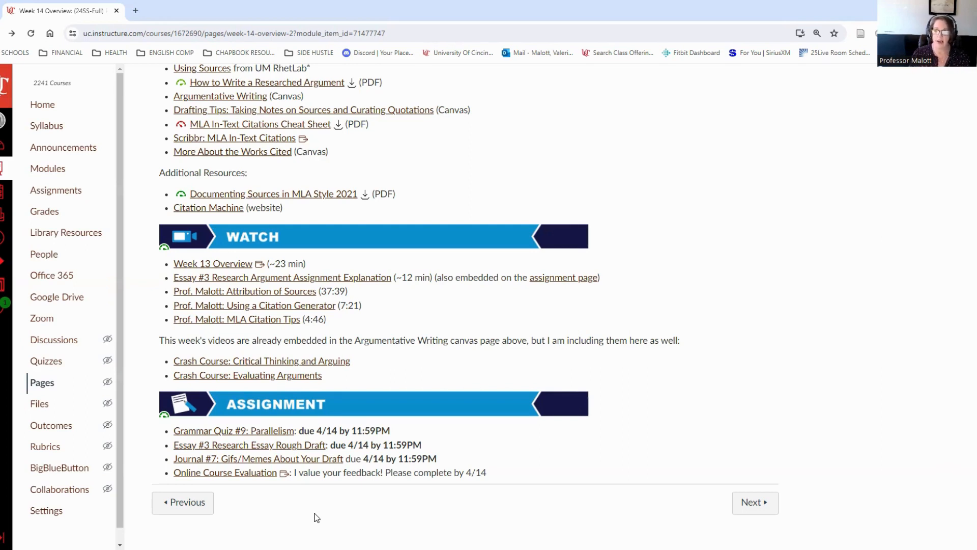
mouse_move(208, 479)
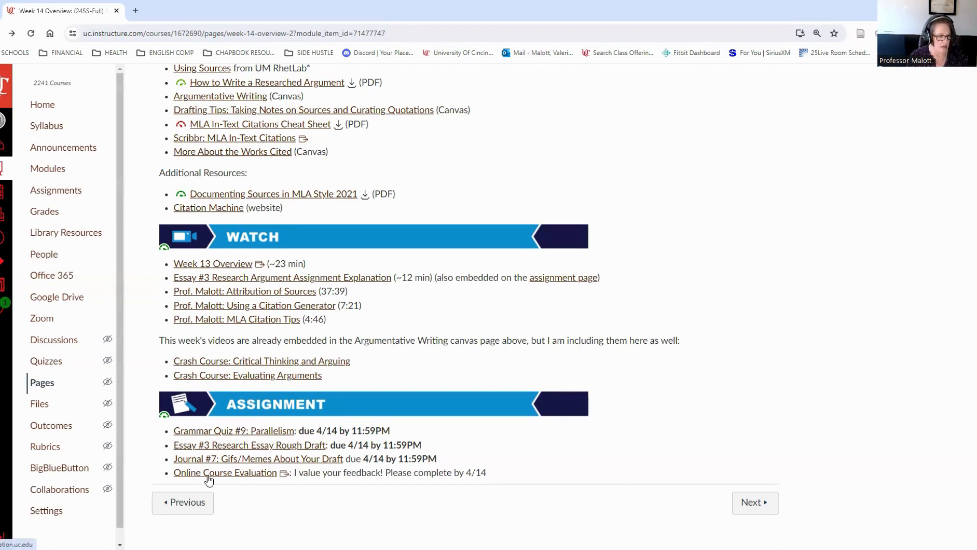
mouse_move(224, 475)
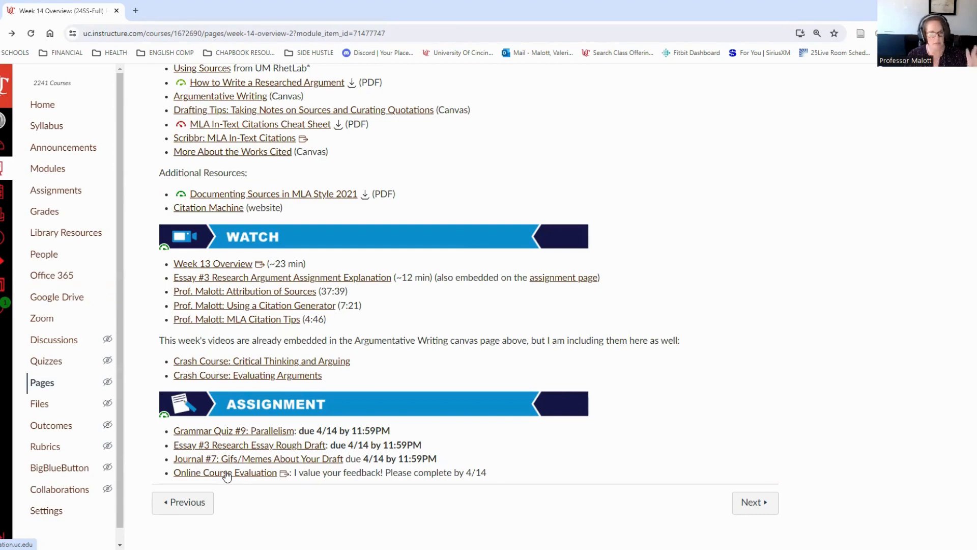
- Open the Online Course Evaluation site from the Assignment section
left_click(225, 473)
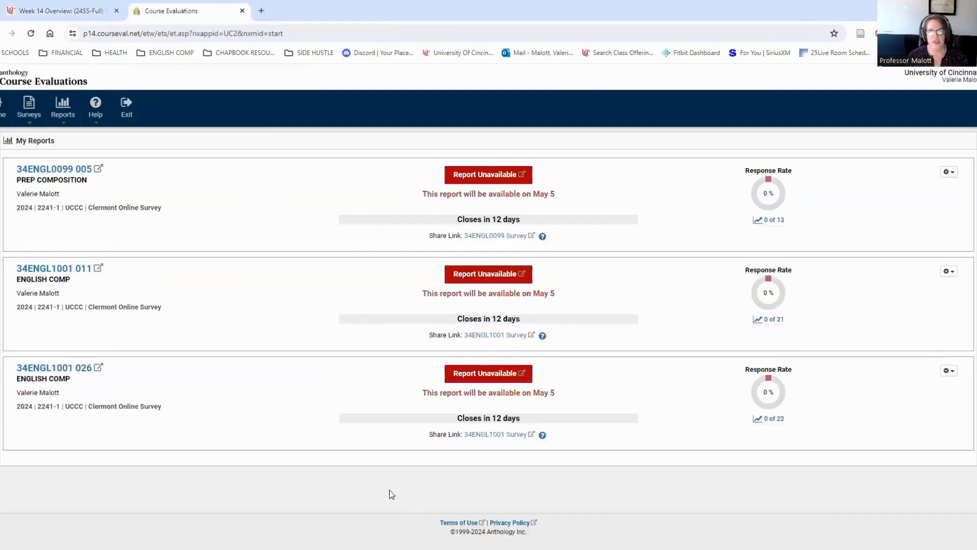
mouse_move(133, 183)
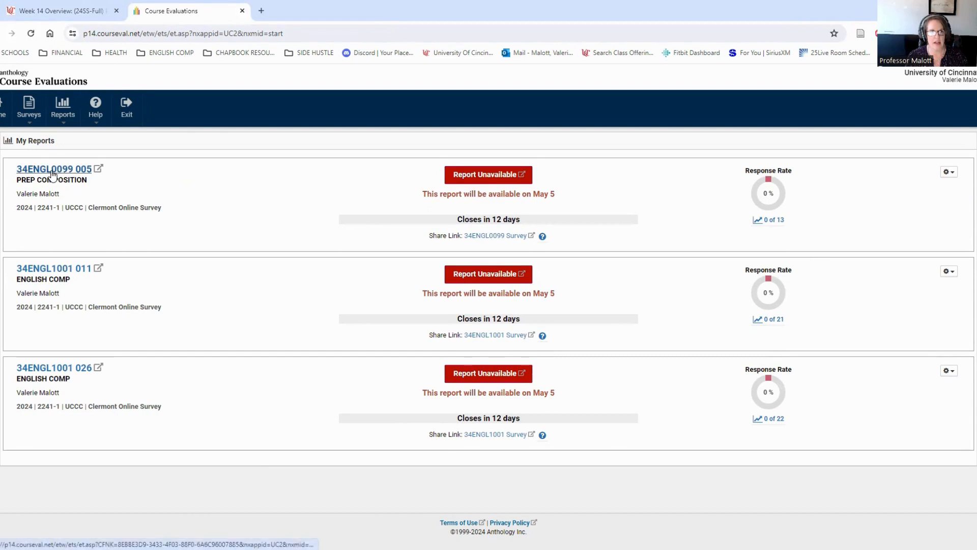
mouse_move(750, 234)
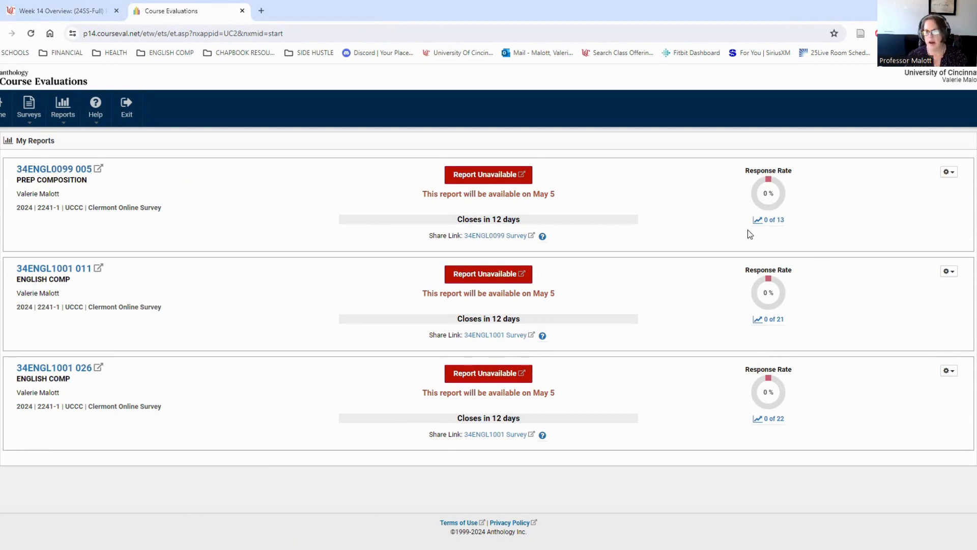
mouse_move(817, 210)
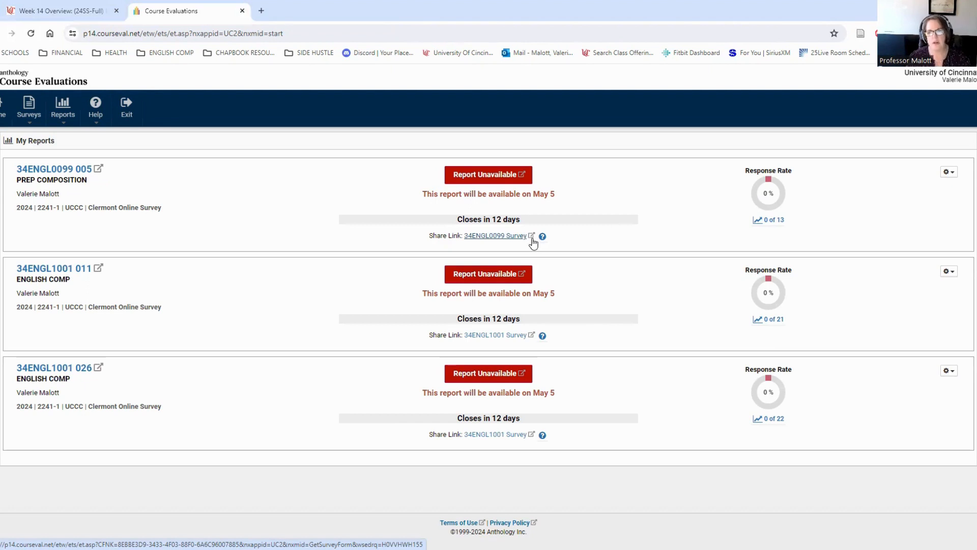
mouse_move(480, 240)
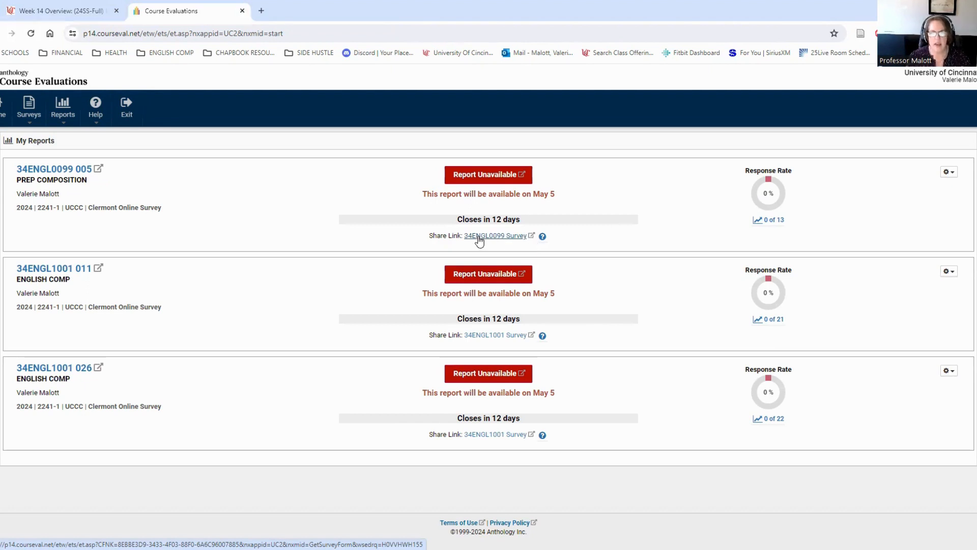
mouse_move(541, 237)
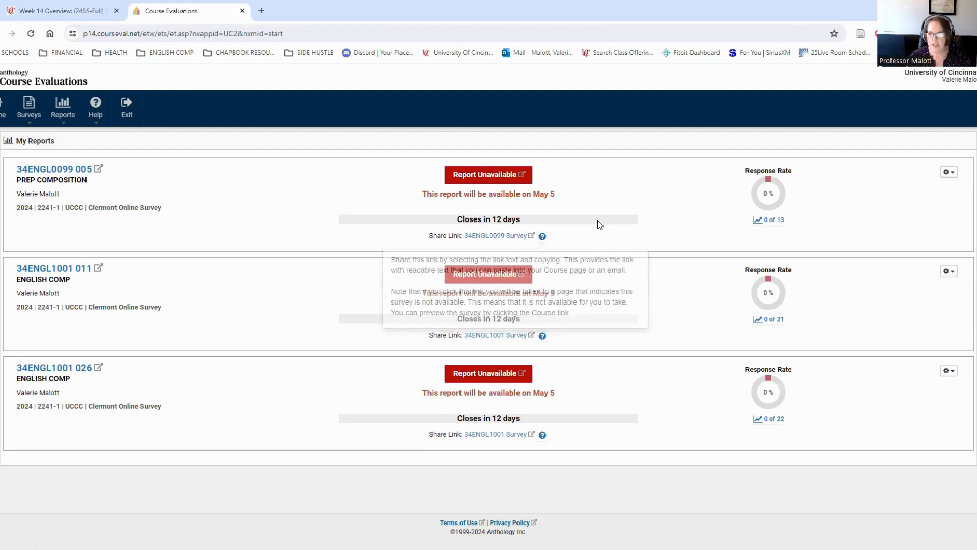
left_click(495, 235)
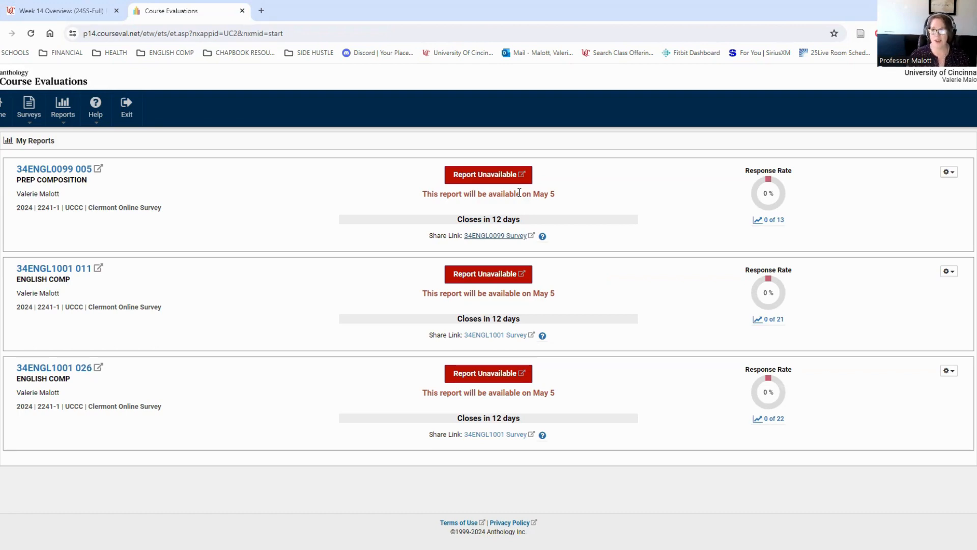
mouse_move(371, 81)
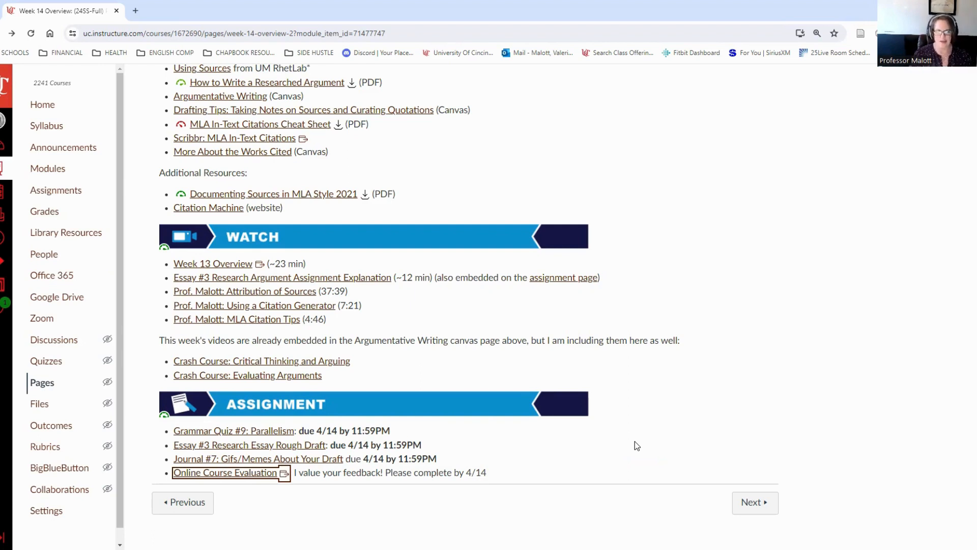
mouse_move(470, 476)
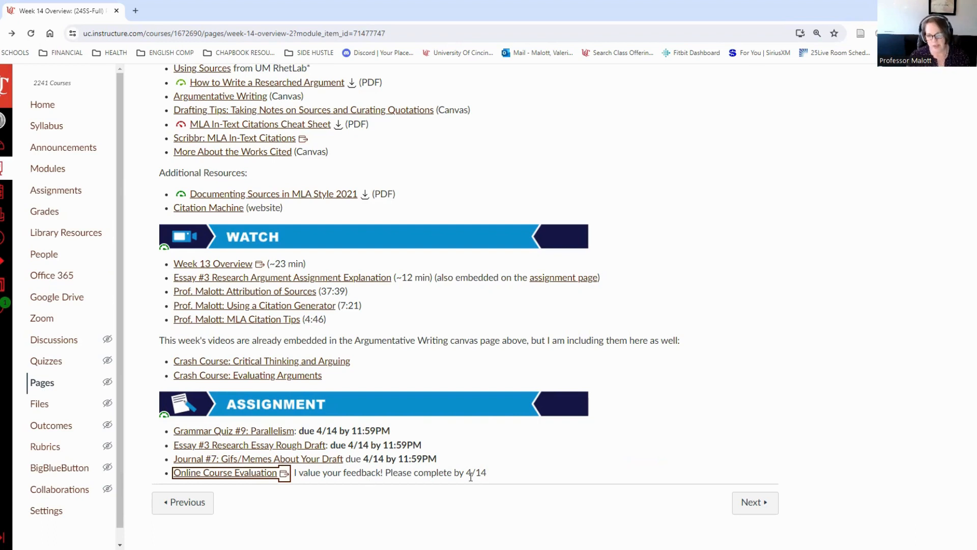
mouse_move(499, 480)
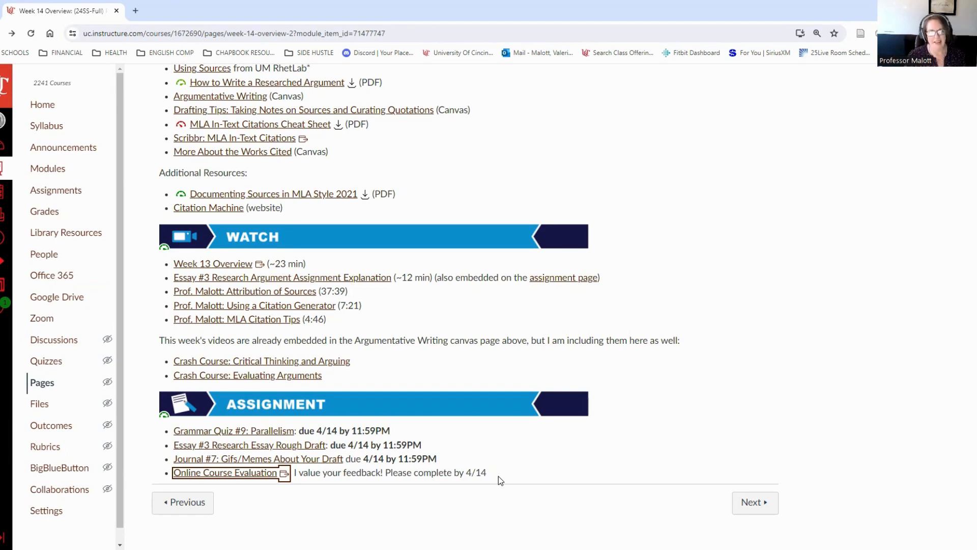
mouse_move(495, 479)
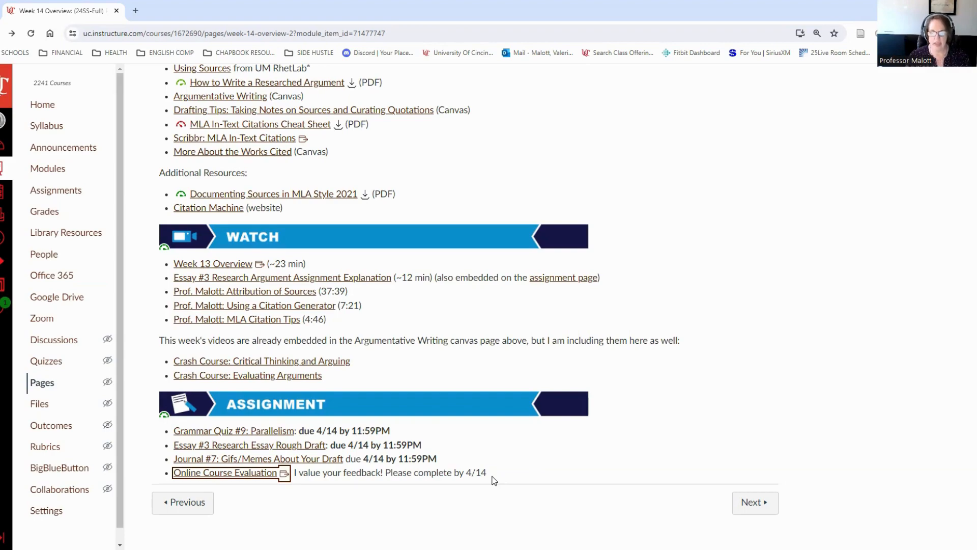
scroll("up", 3)
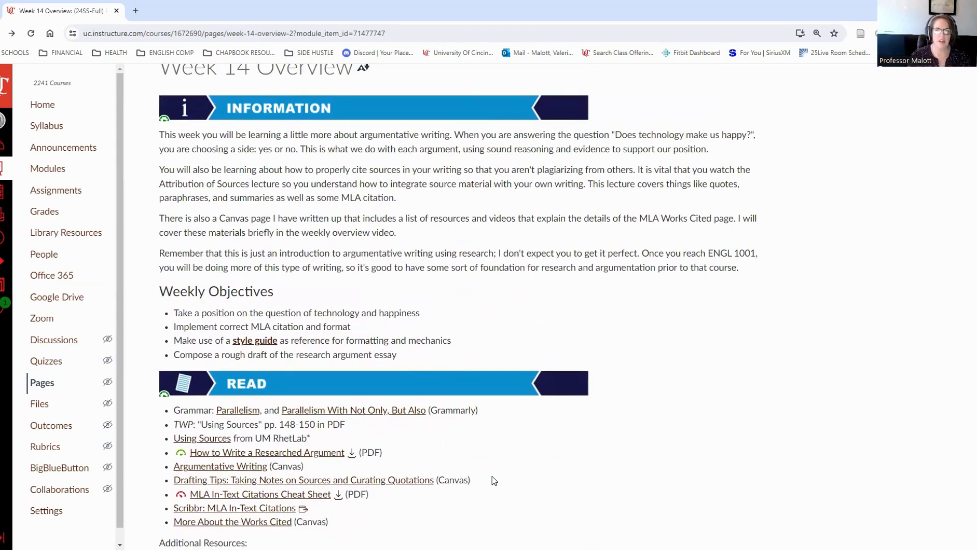
scroll("down", 3)
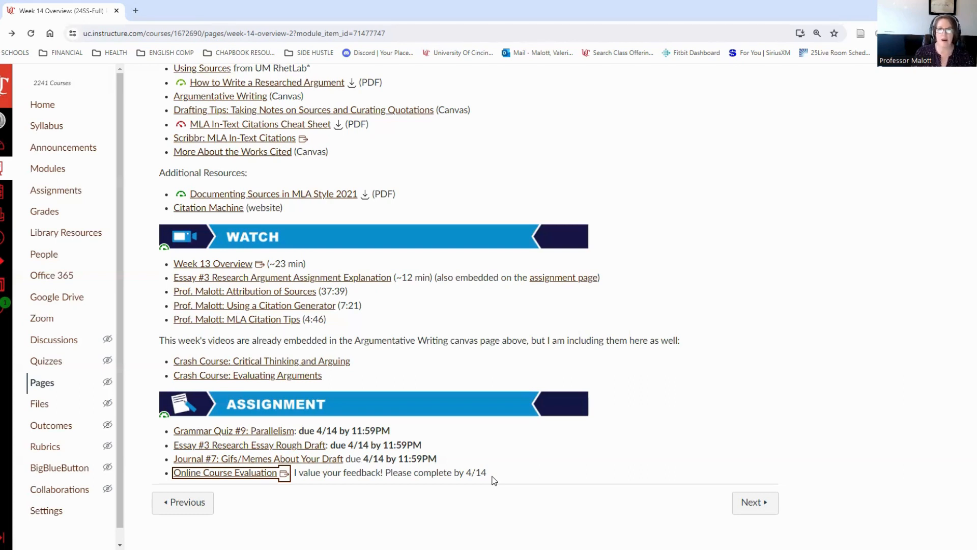
mouse_move(425, 96)
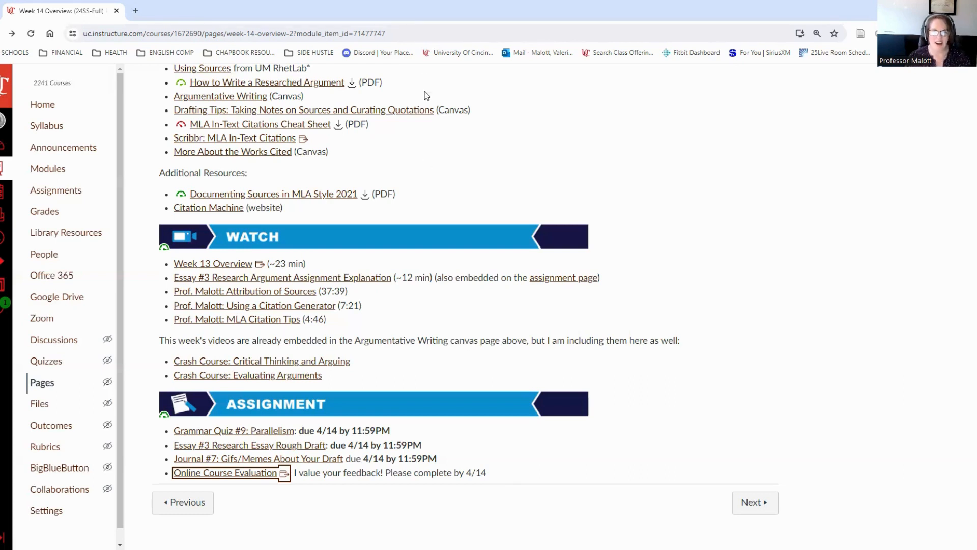